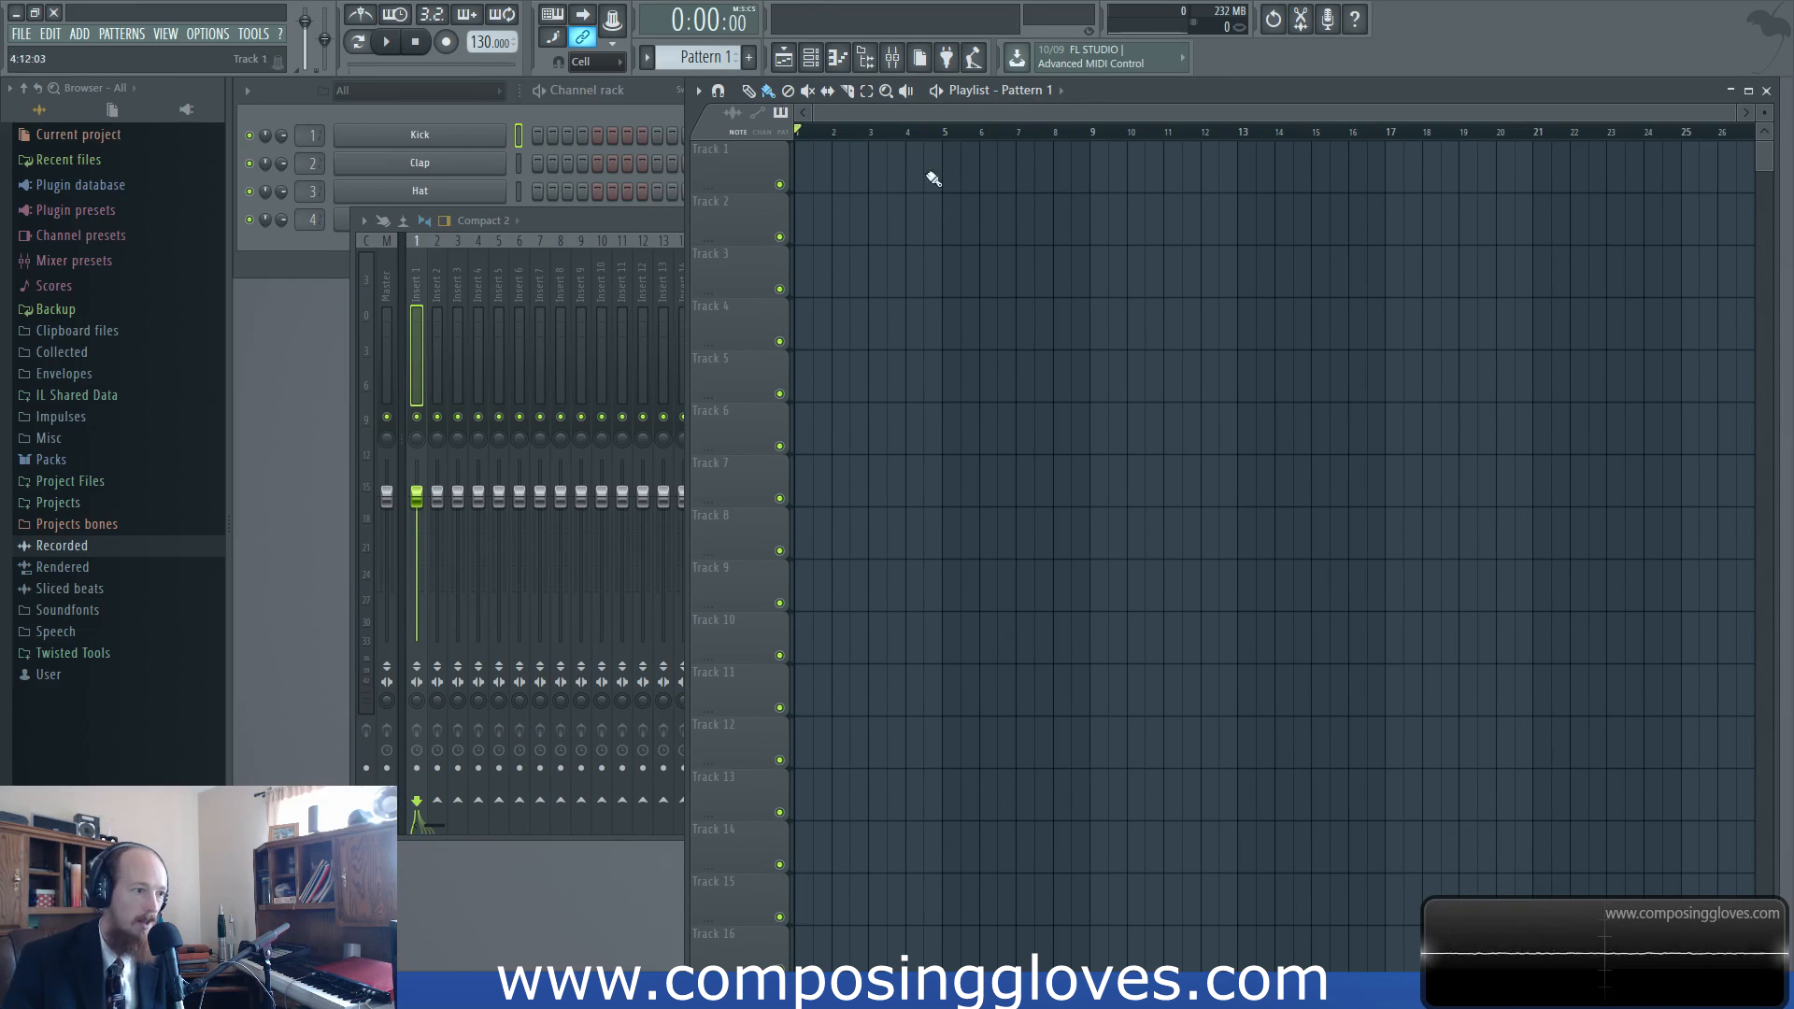
{"action": "mouse_move", "coordinate": [1104, 188]}
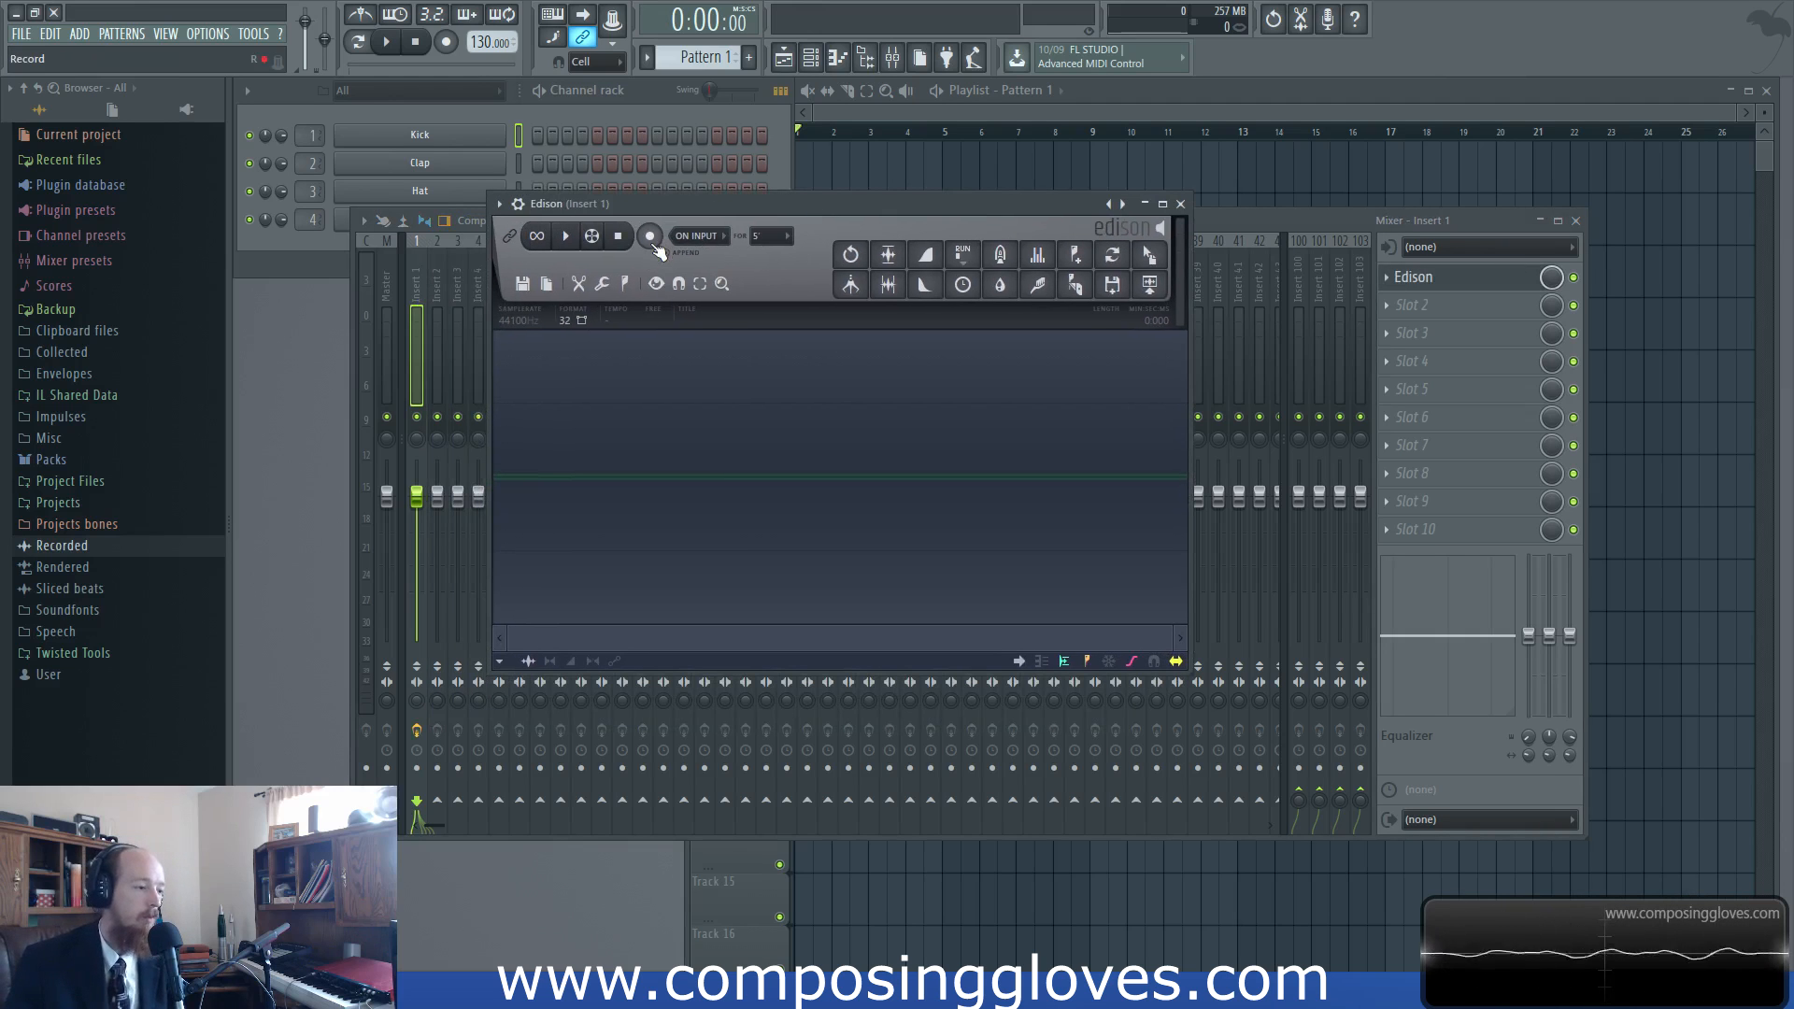
{"action": "left_click", "coordinate": [849, 254]}
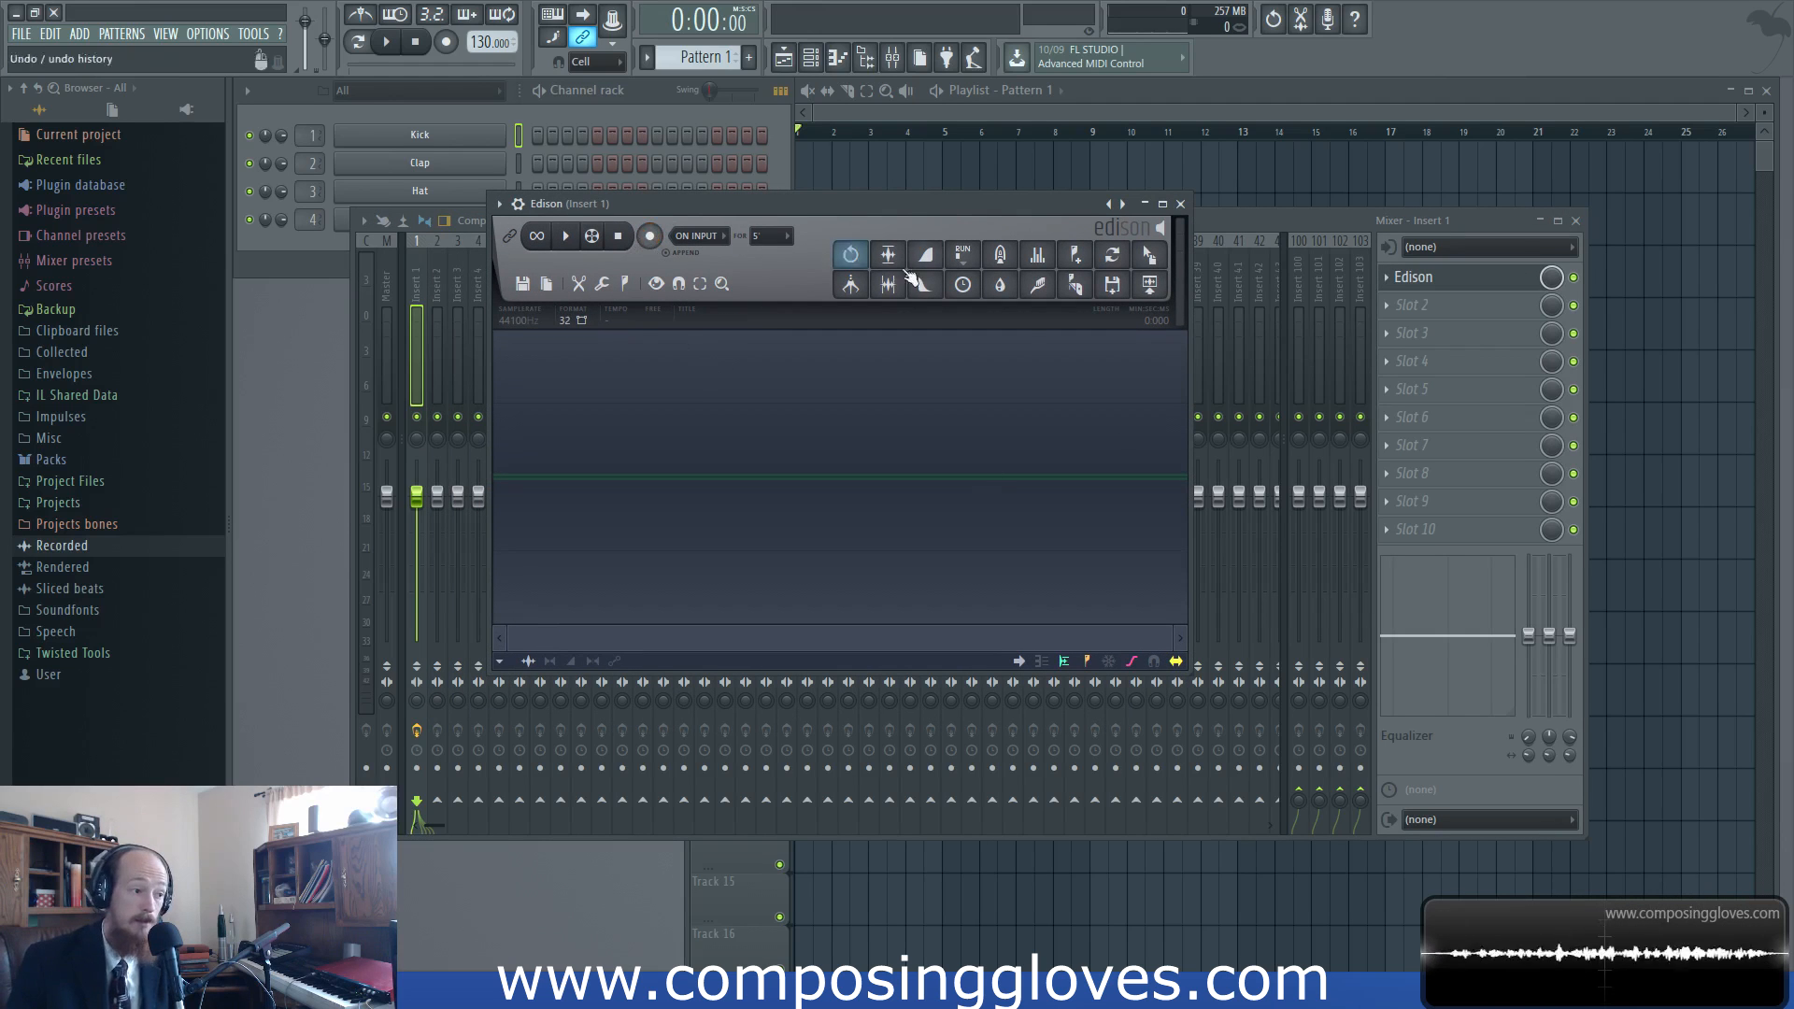
{"action": "left_click", "coordinate": [721, 235]}
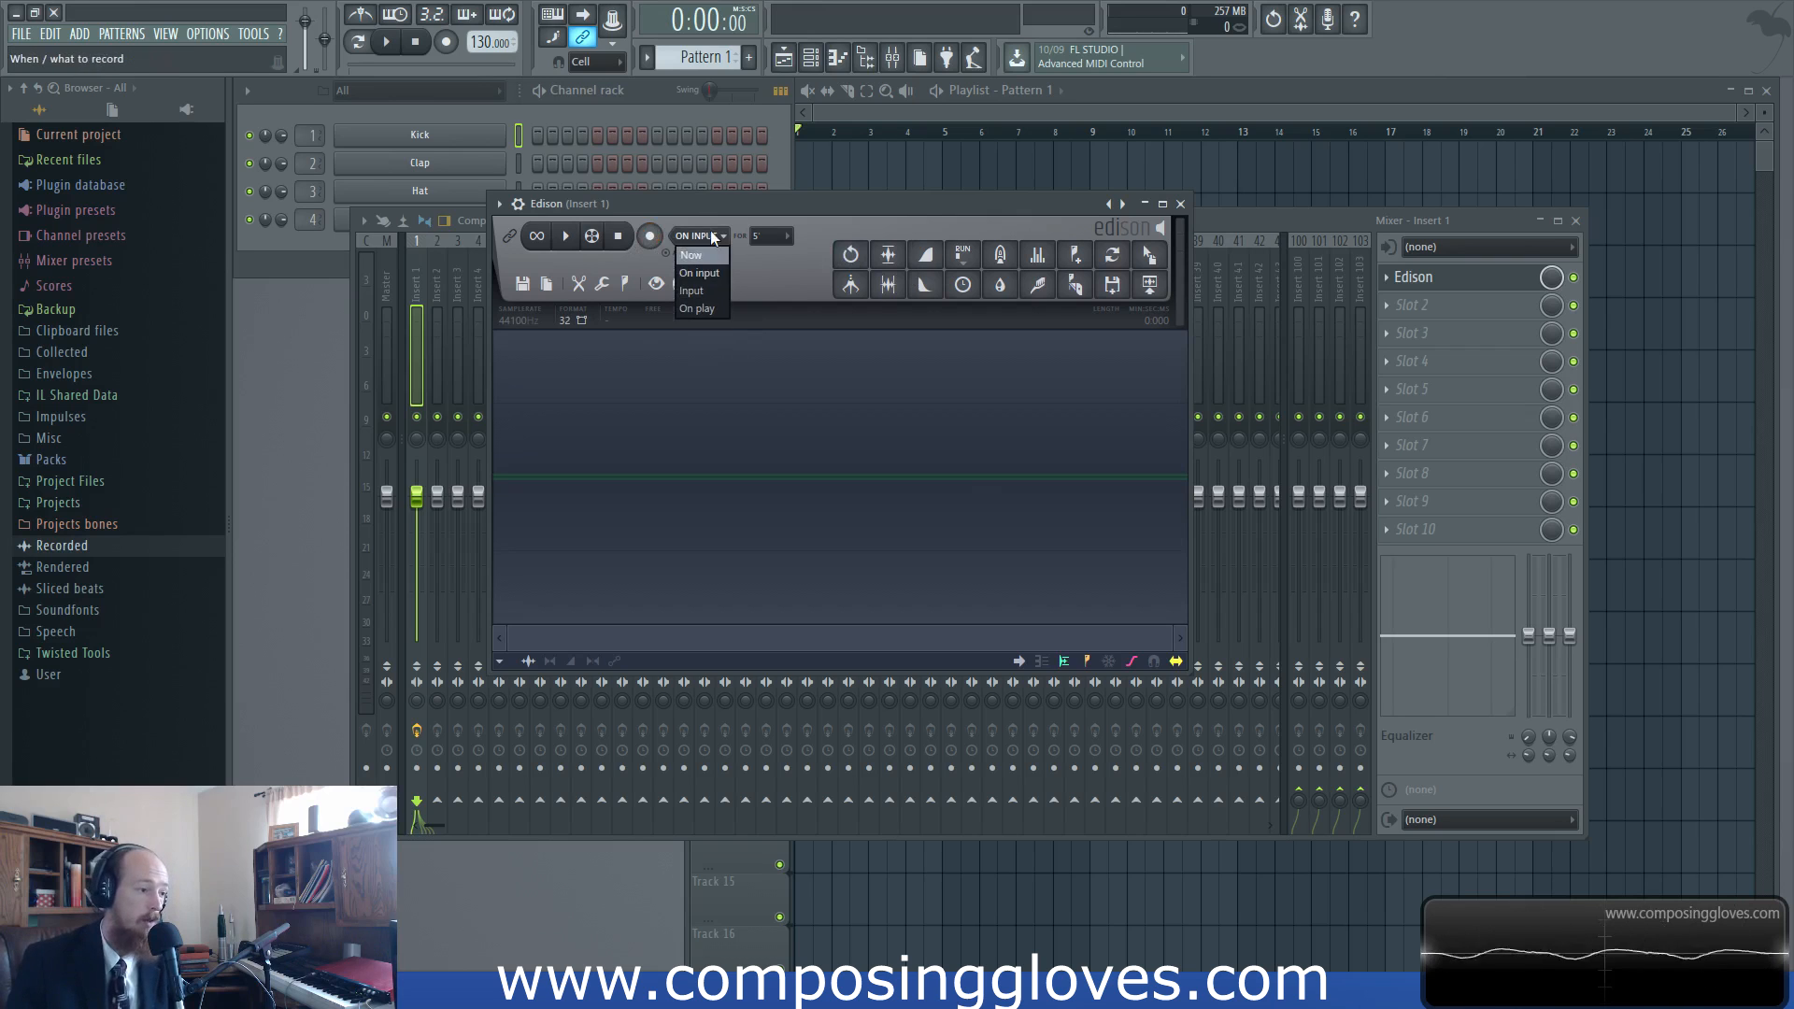
{"action": "left_click", "coordinate": [699, 273]}
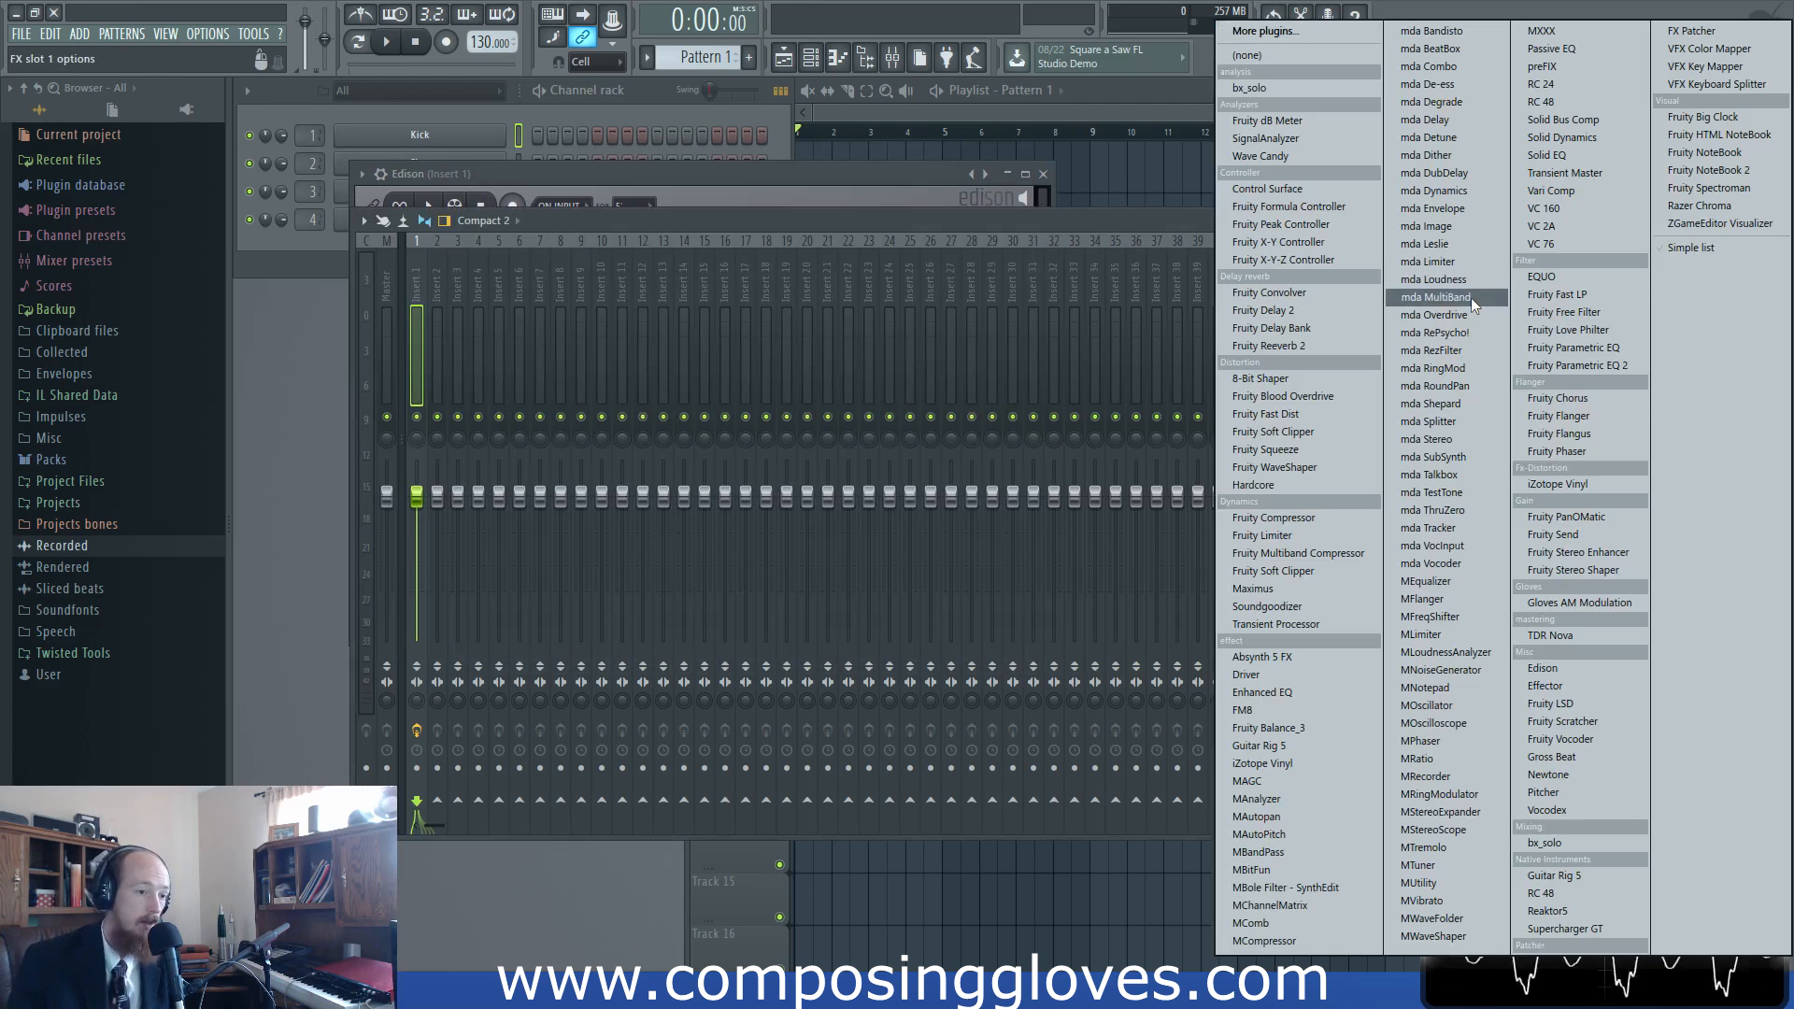
{"action": "mouse_move", "coordinate": [1267, 310]}
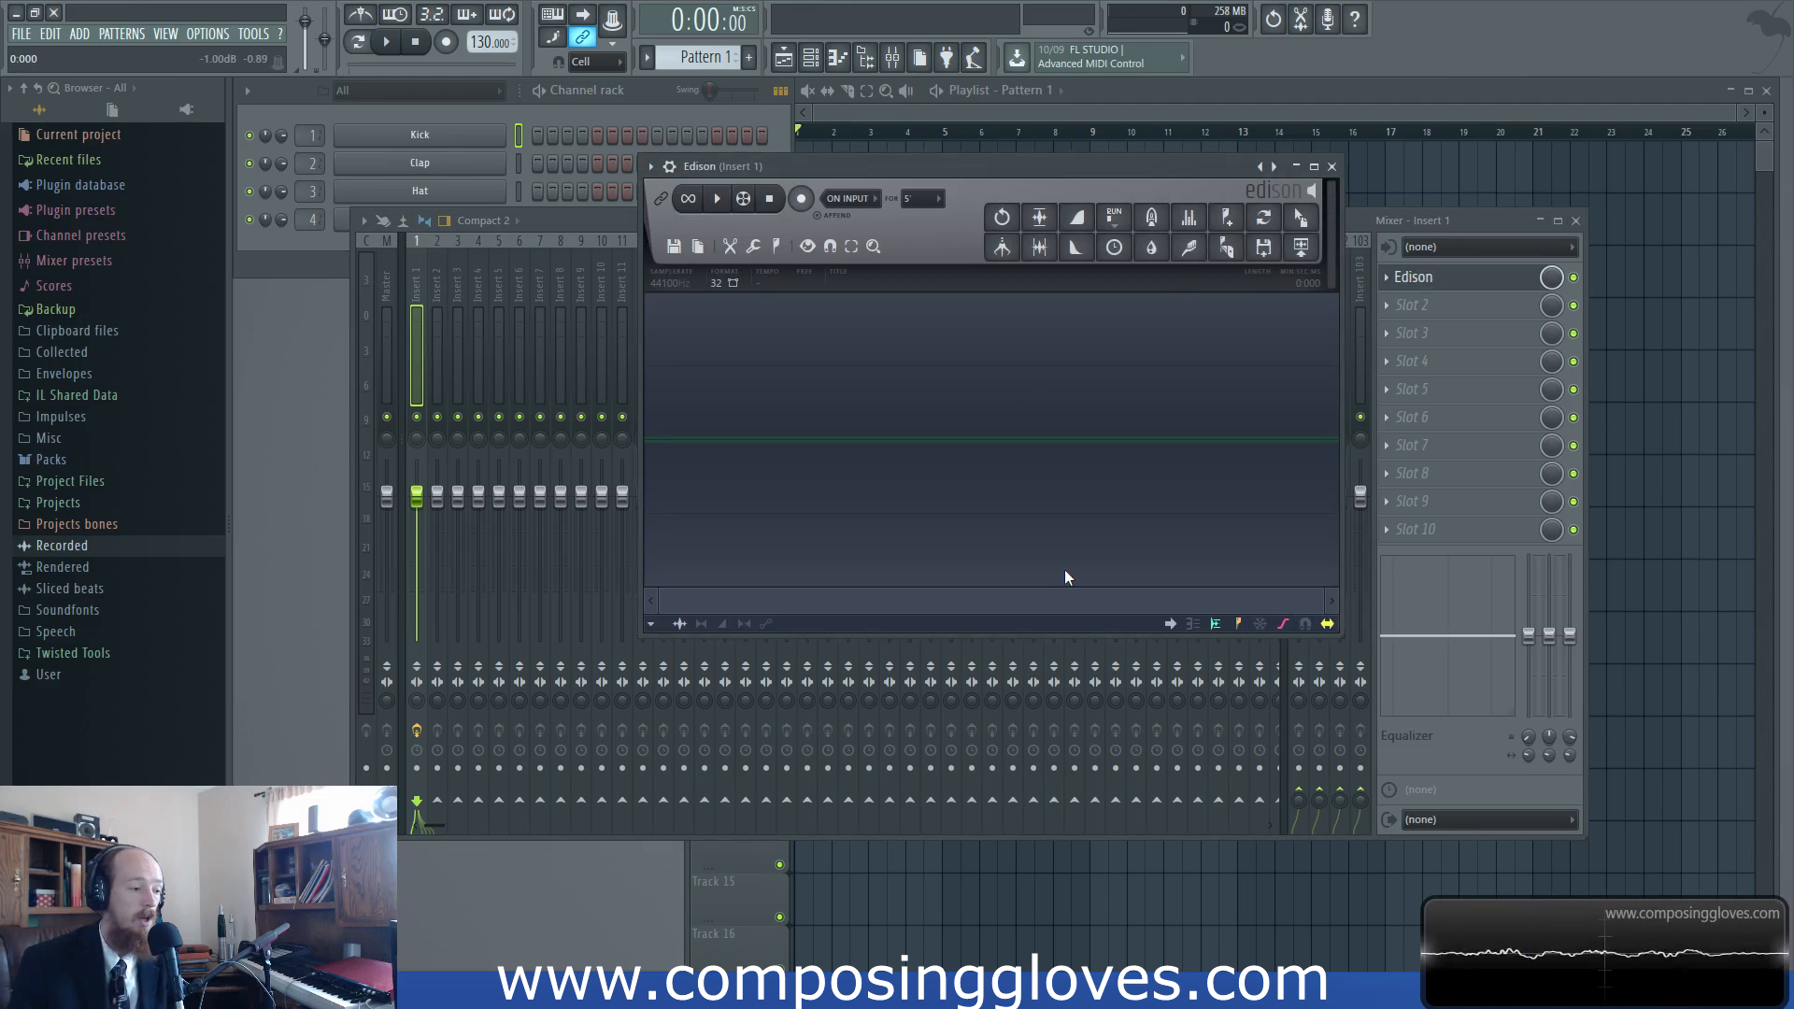
Set Edison's record trigger to On Play and arm its record button
{"action": "right_click", "coordinate": [1413, 277]}
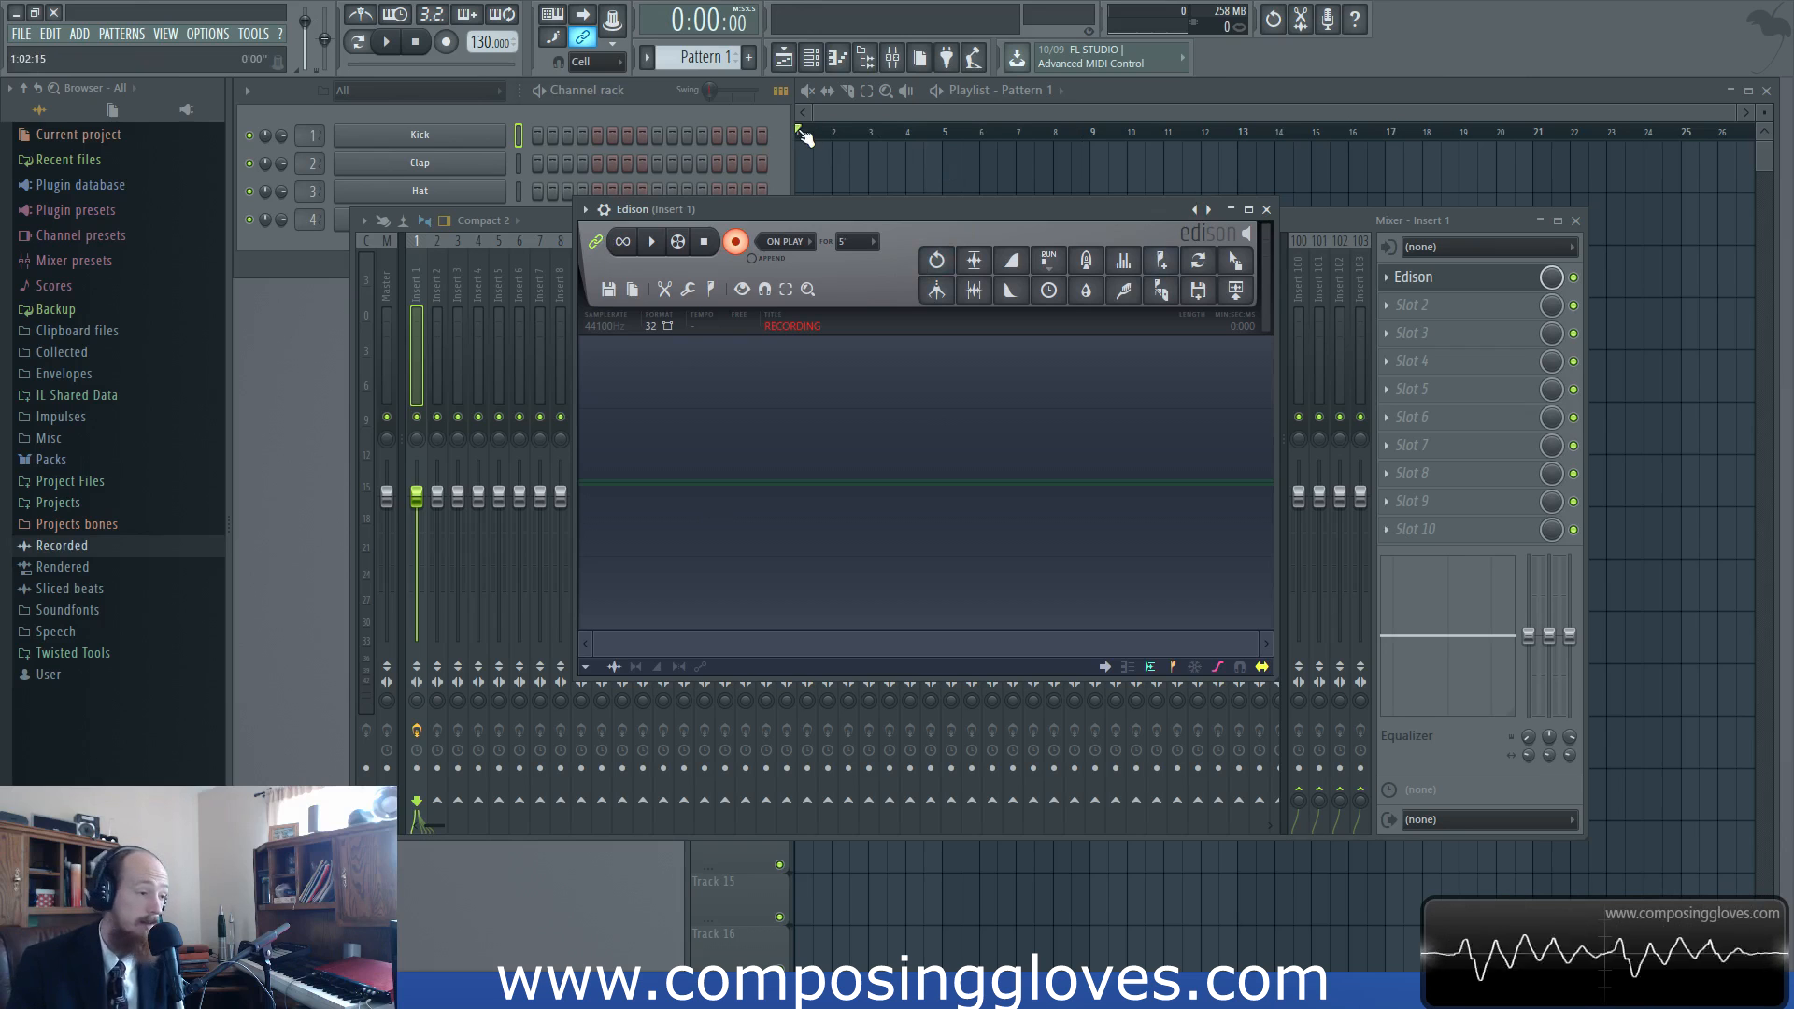
{"action": "mouse_move", "coordinate": [1097, 671]}
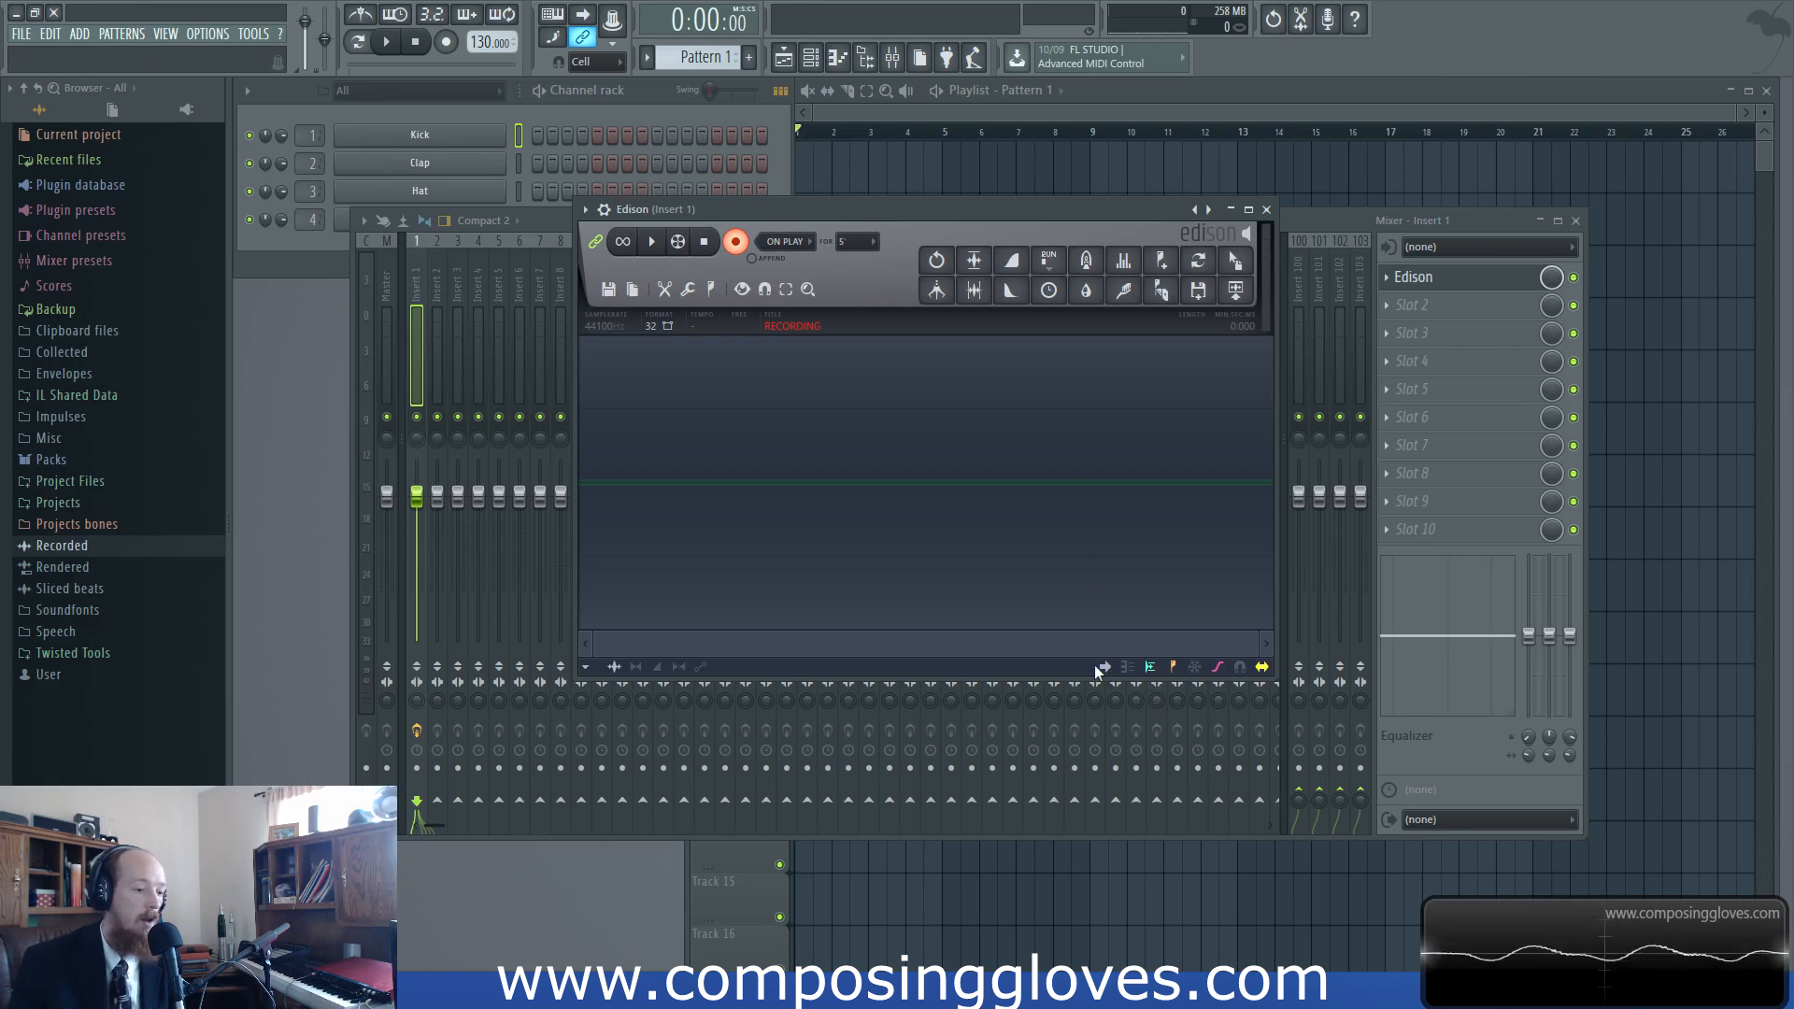
{"action": "mouse_move", "coordinate": [1127, 669]}
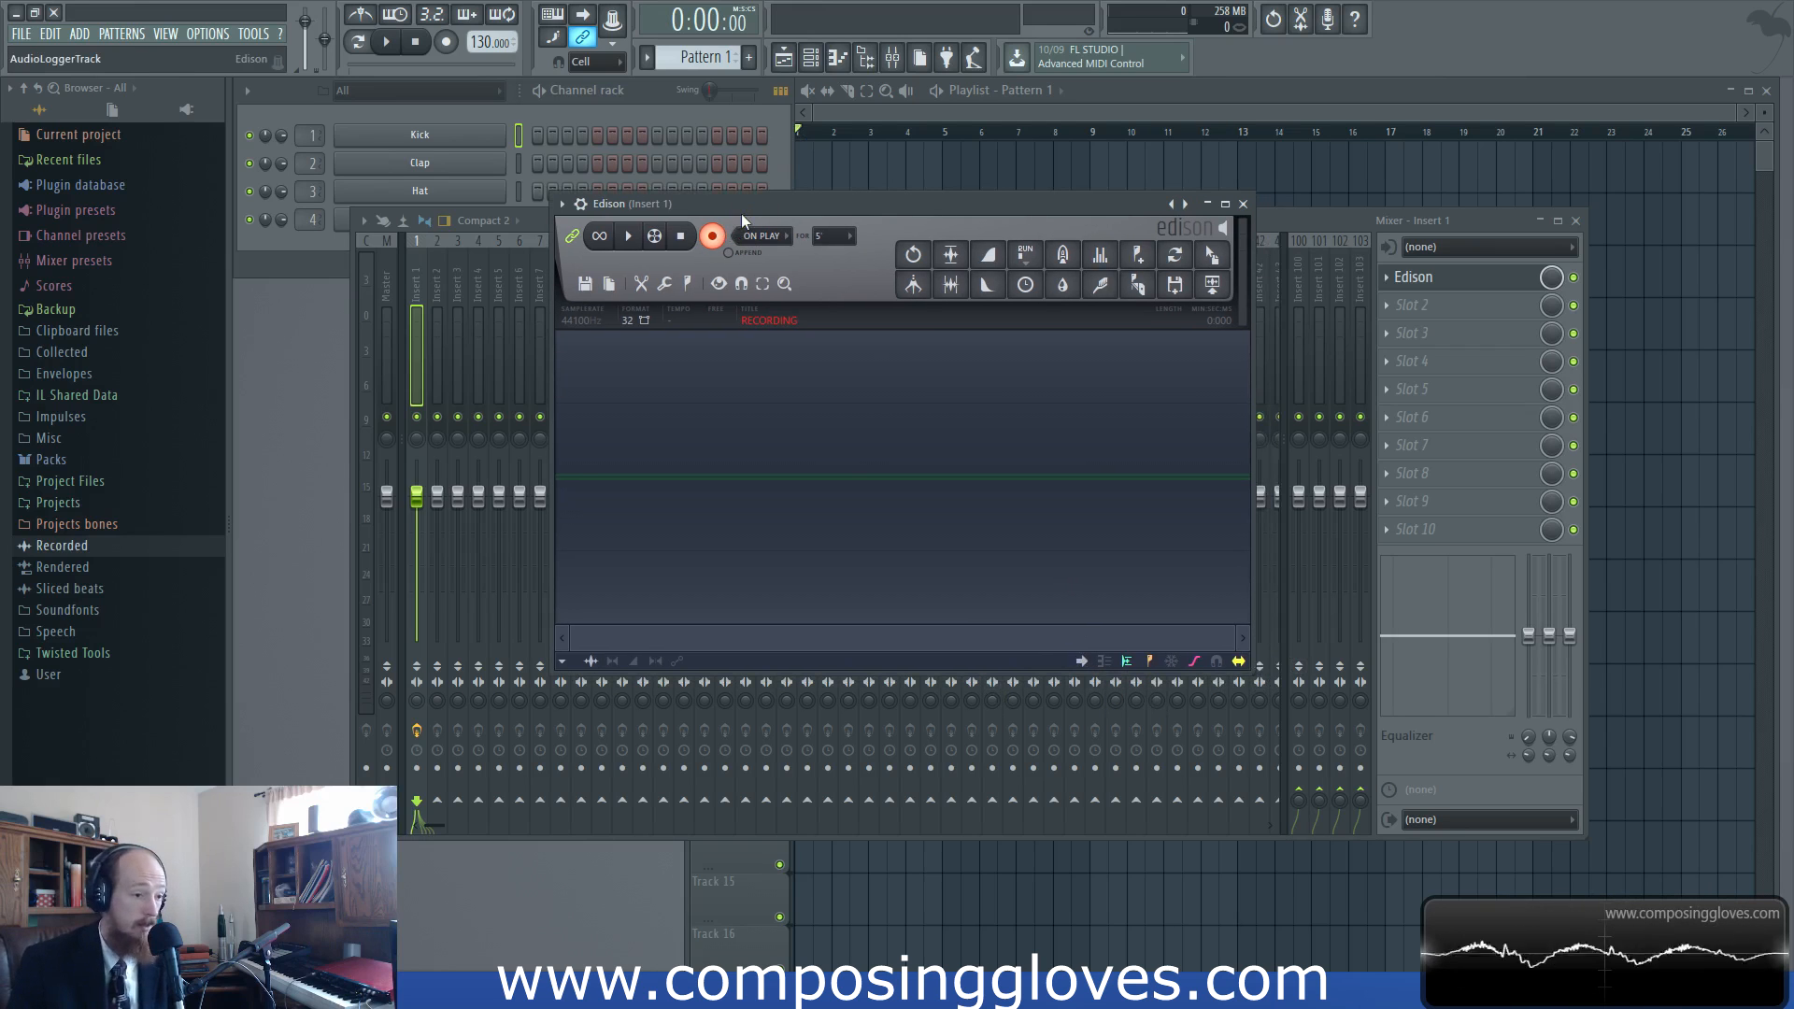
{"action": "left_click", "coordinate": [712, 235]}
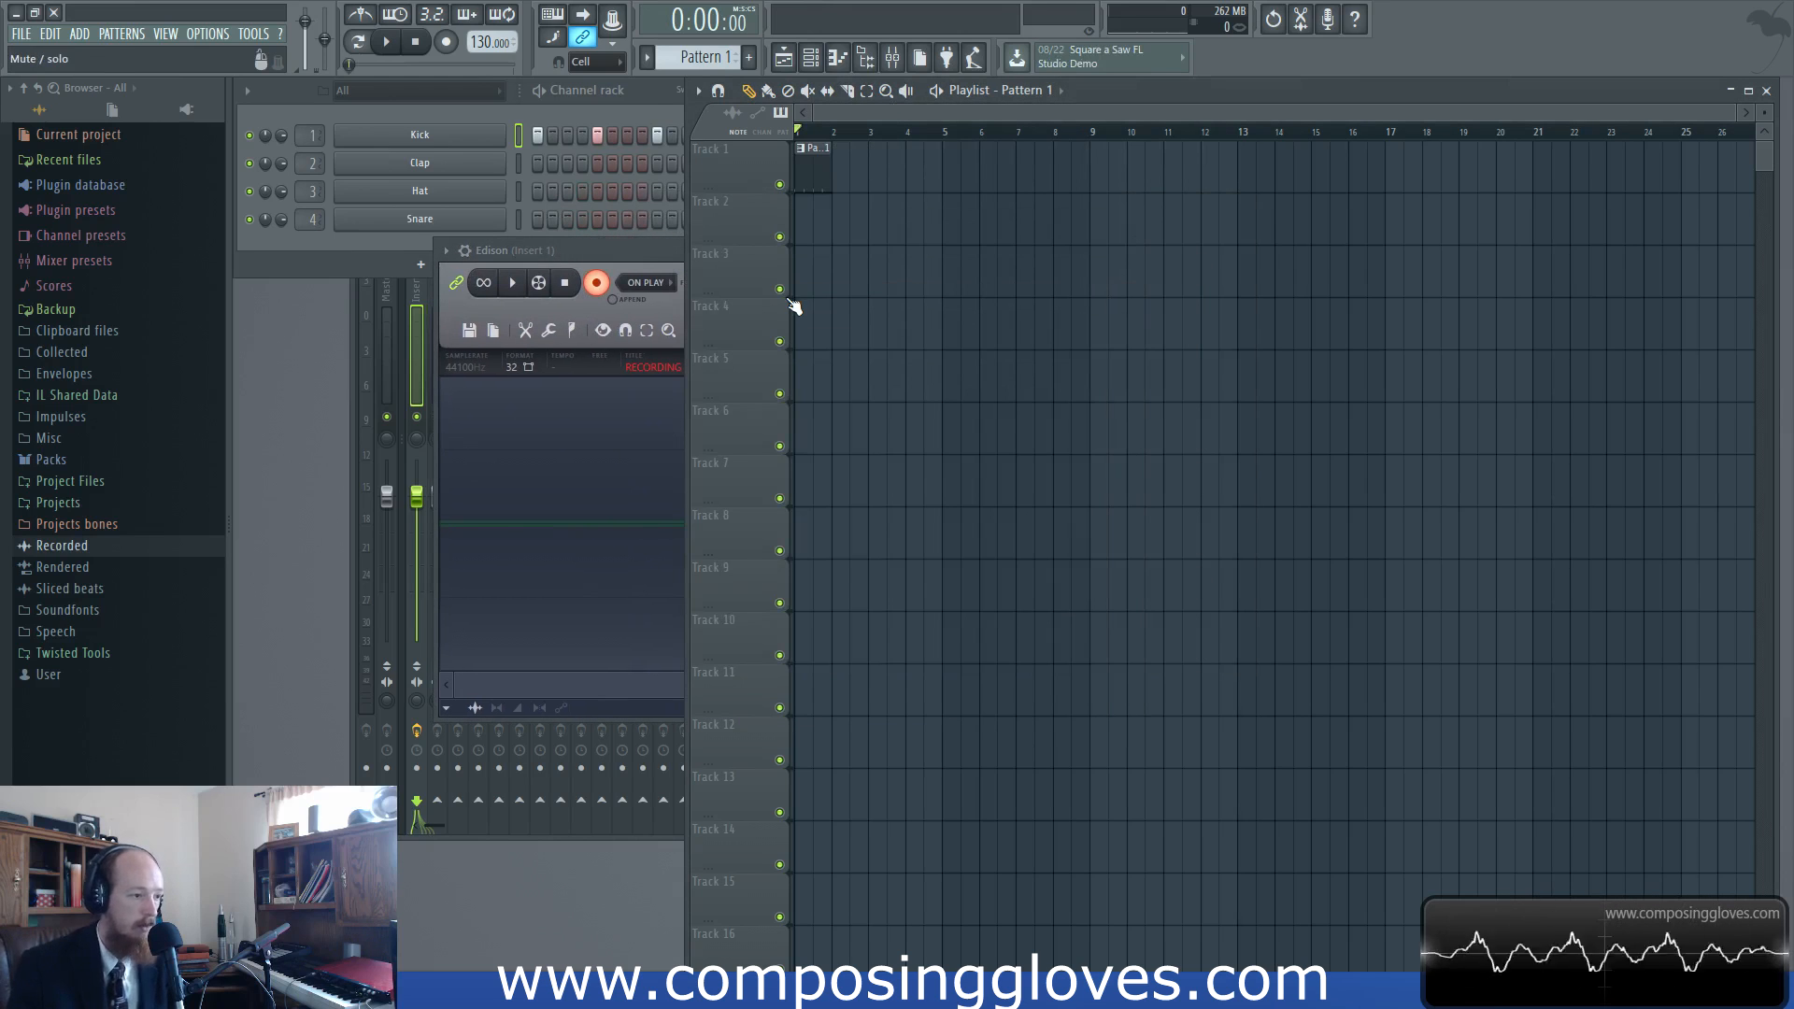
Play the transport so Edison captures the kick pattern, then stop playback
{"action": "left_click", "coordinate": [385, 43]}
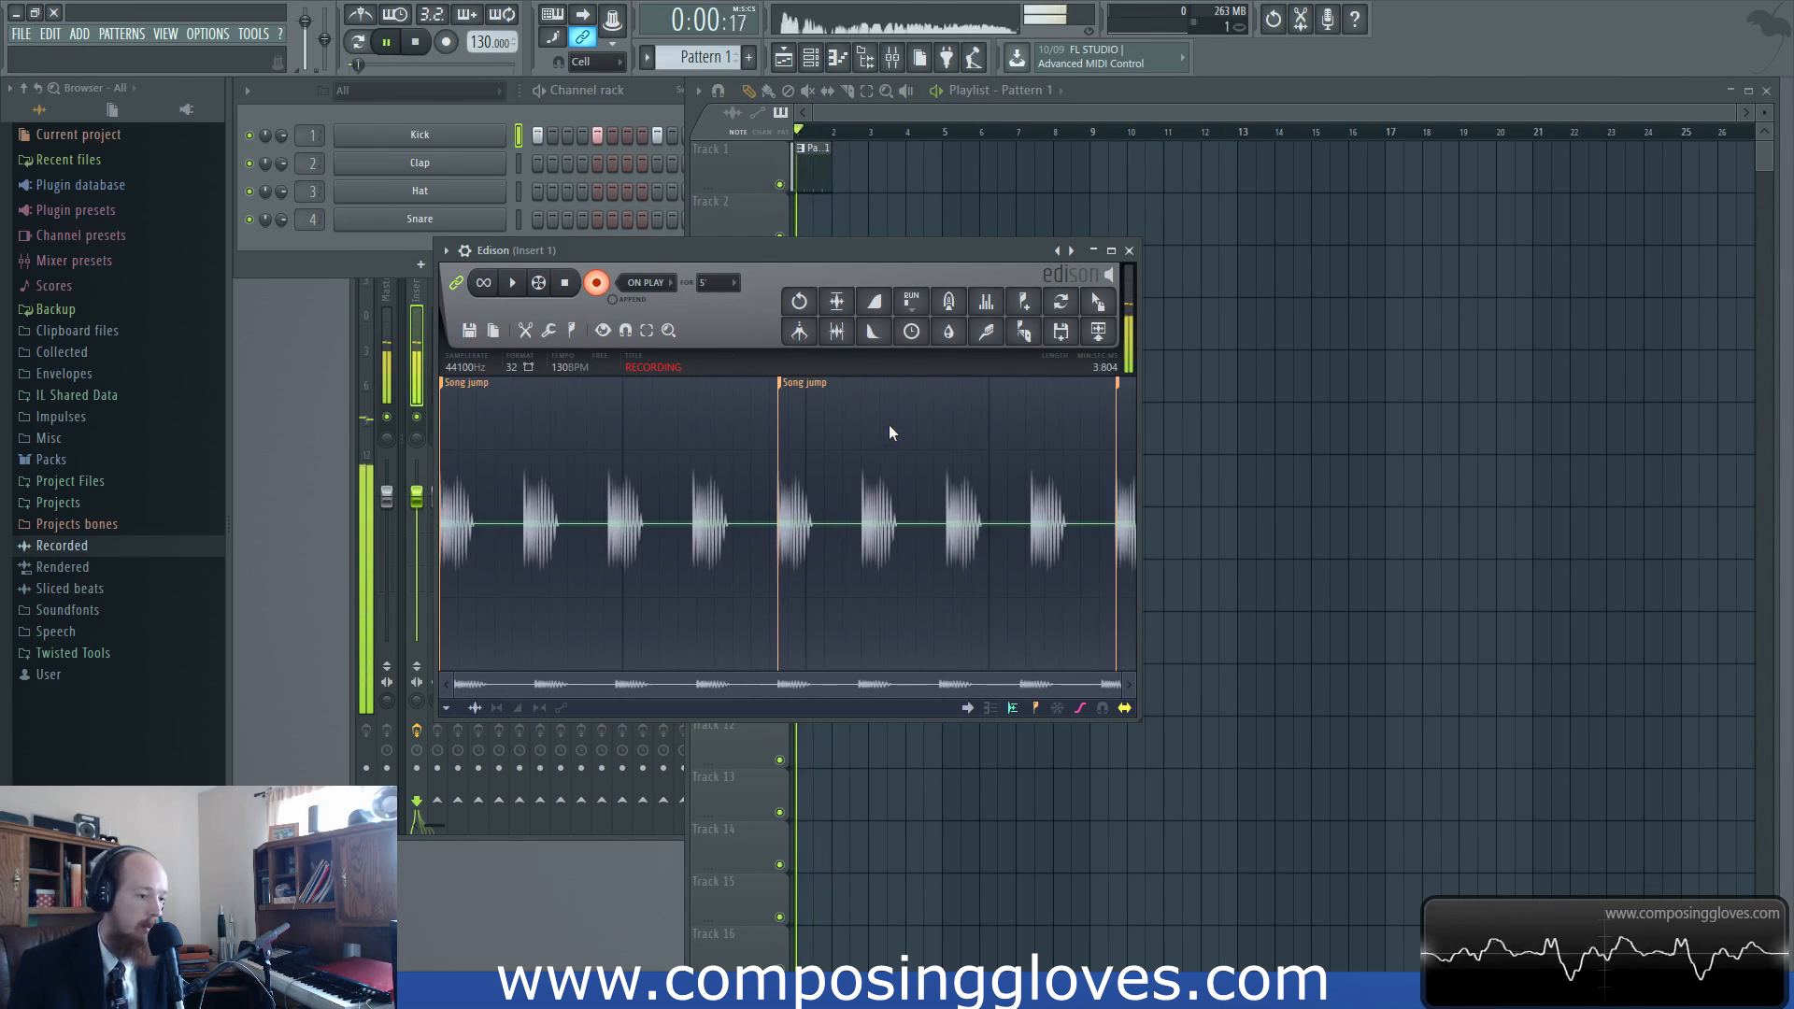
{"action": "left_click", "coordinate": [512, 282]}
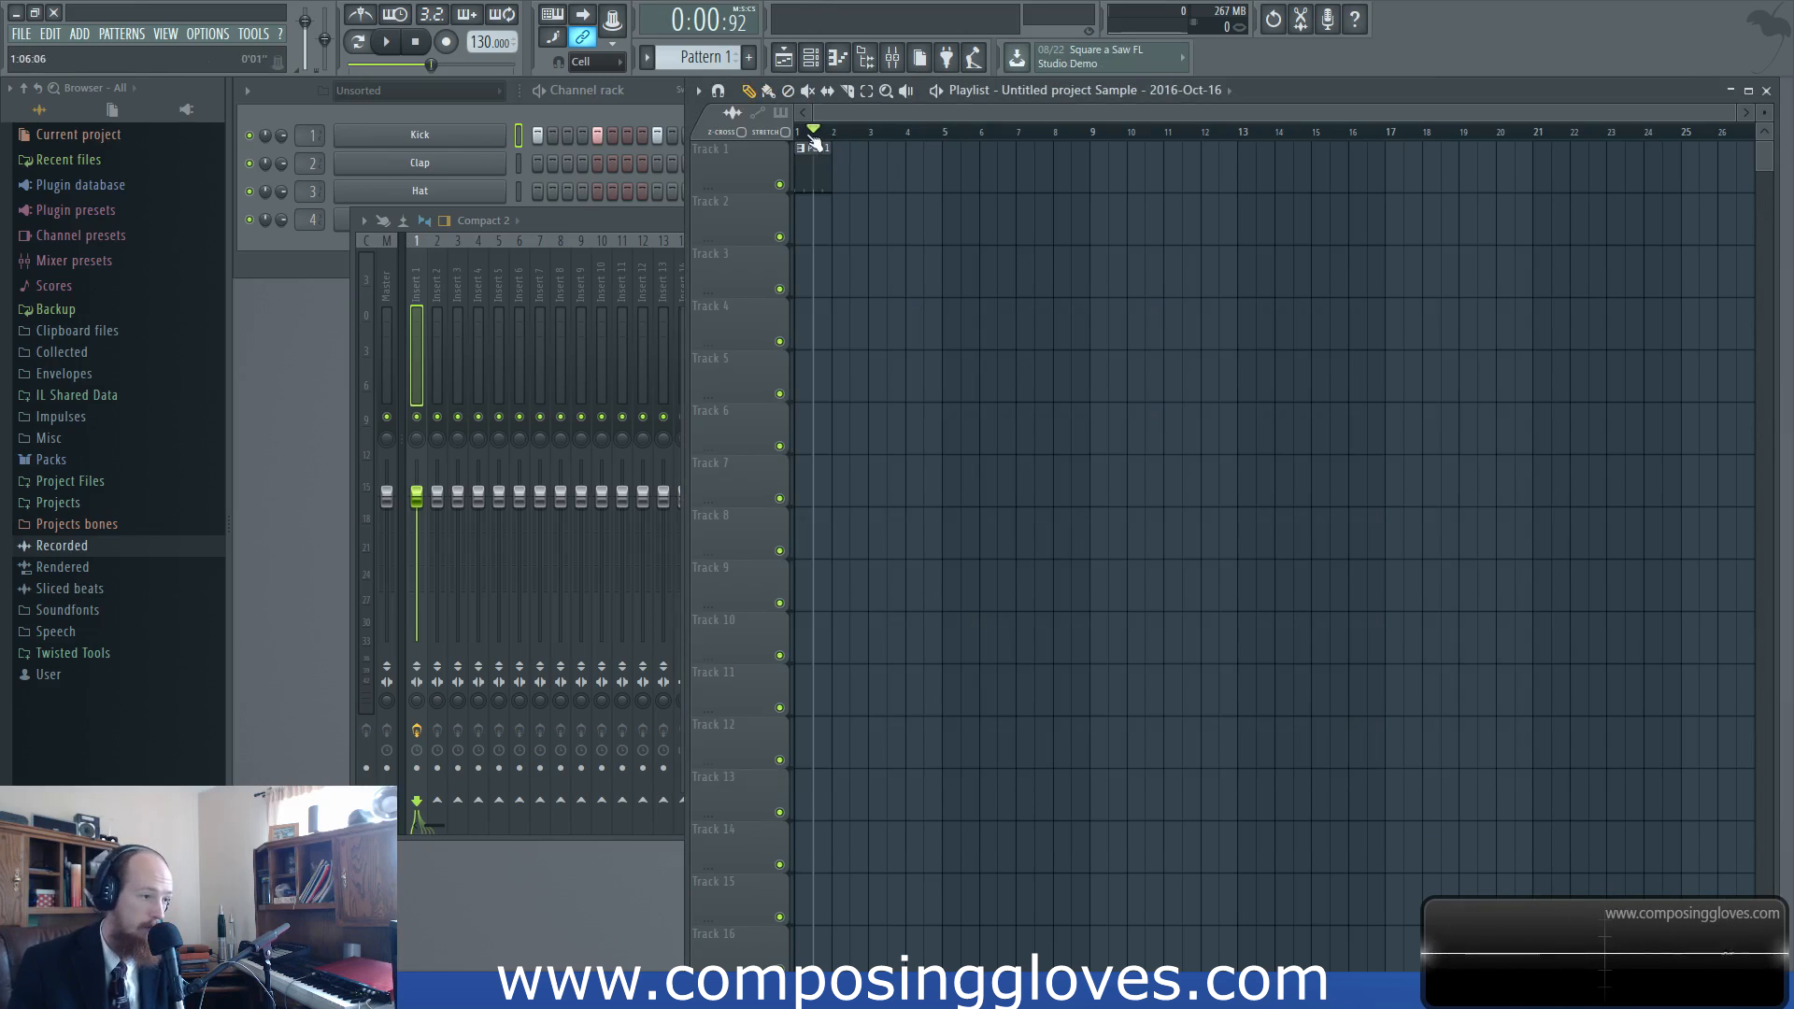
{"action": "left_click_drag", "start_coordinate": [813, 131], "coordinate": [975, 131]}
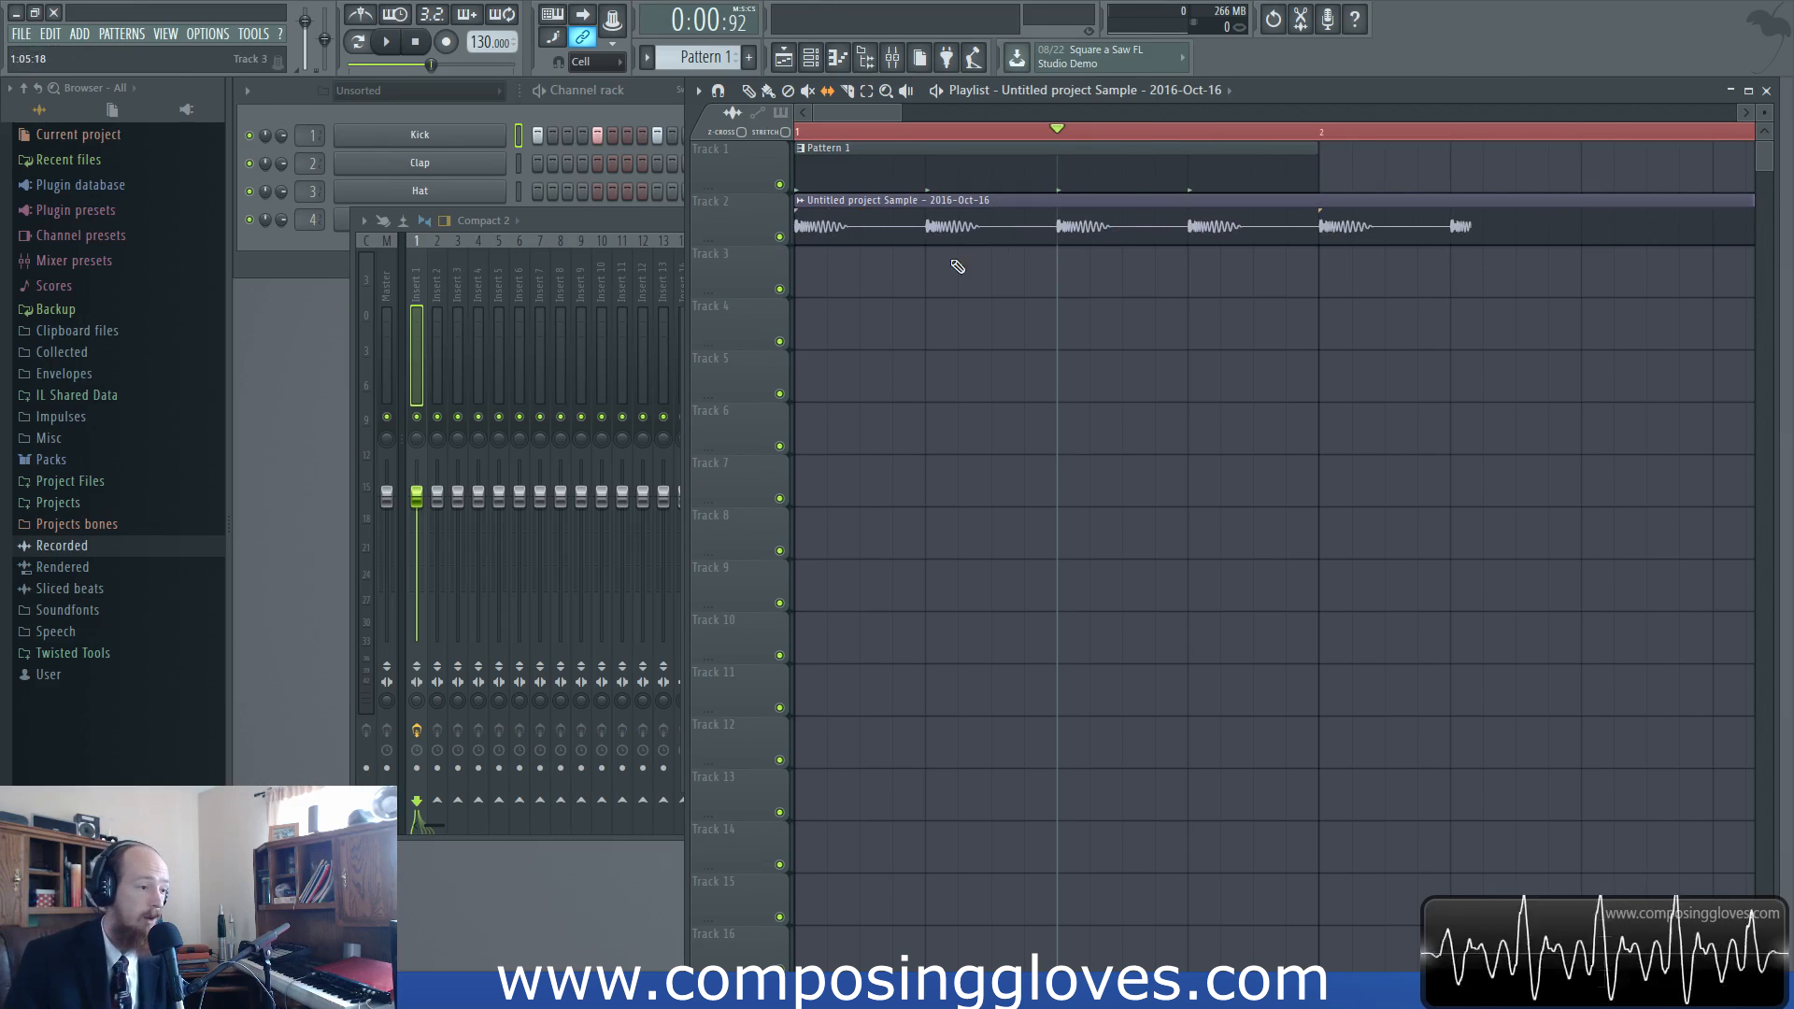
{"action": "left_click", "coordinate": [927, 227]}
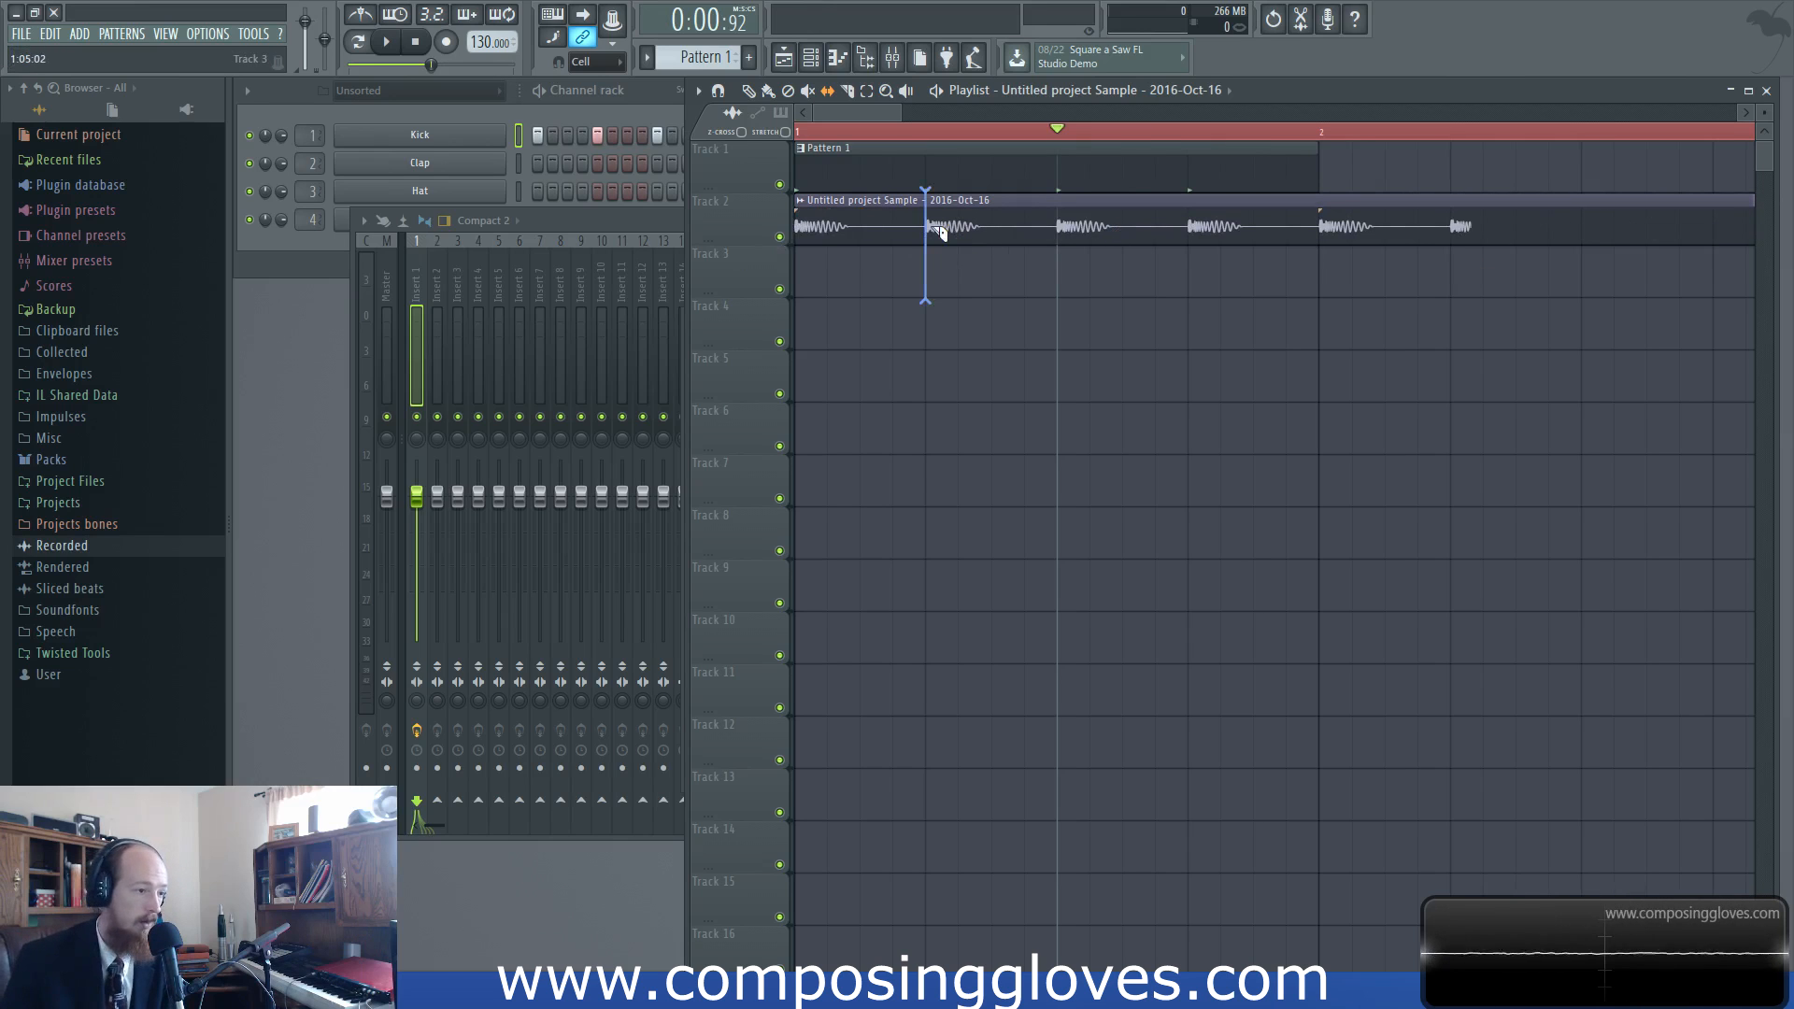
{"action": "left_click", "coordinate": [927, 226]}
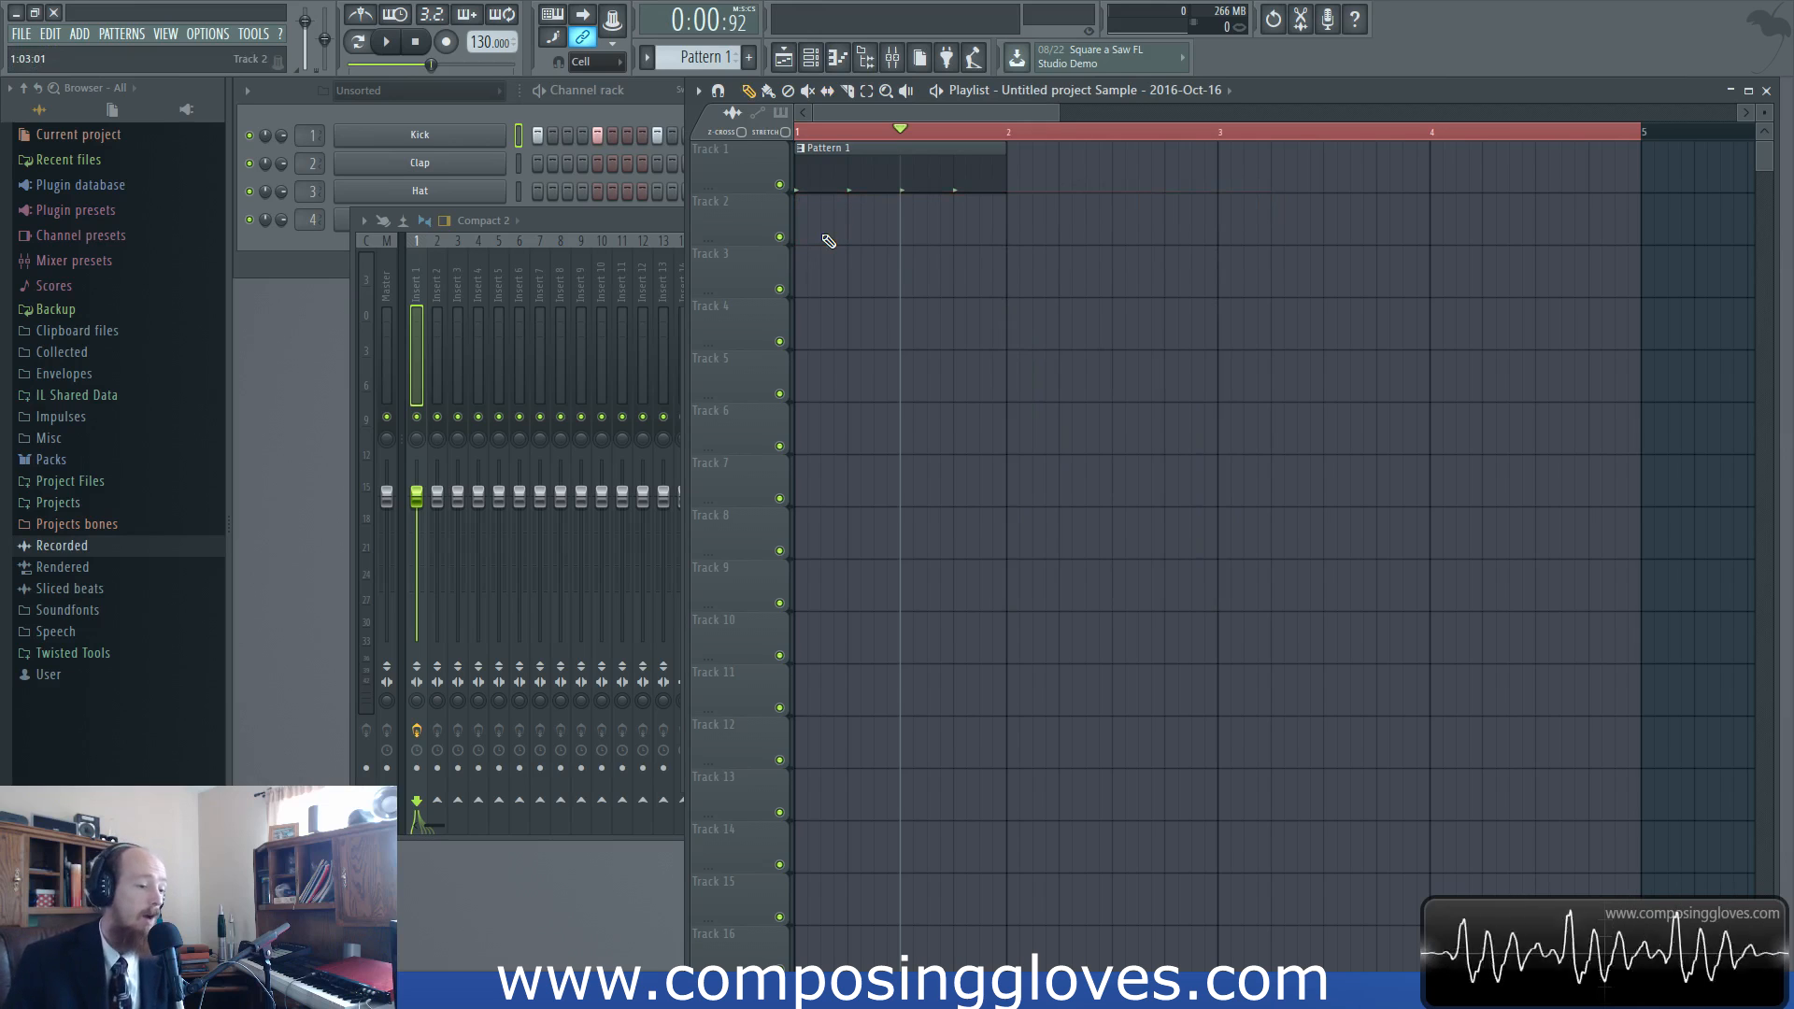
{"action": "mouse_move", "coordinate": [830, 503]}
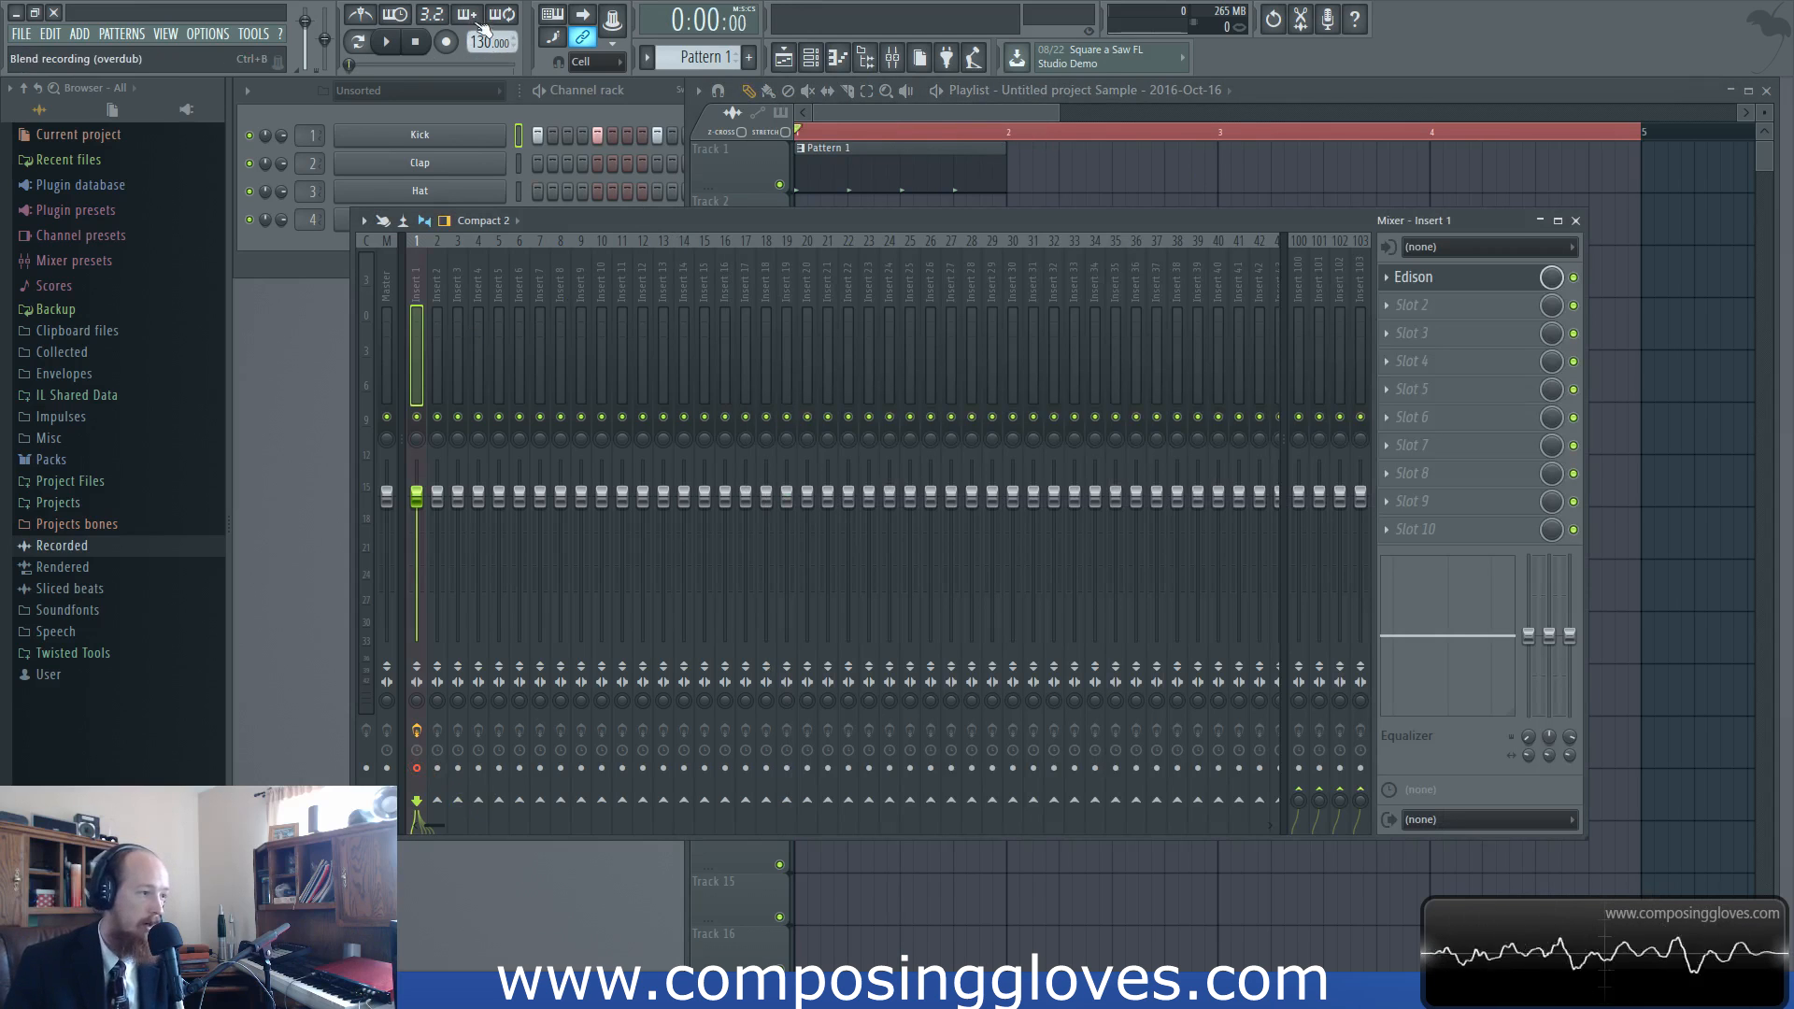
Enable loop recording and restart playback on the transport
{"action": "left_click", "coordinate": [501, 13]}
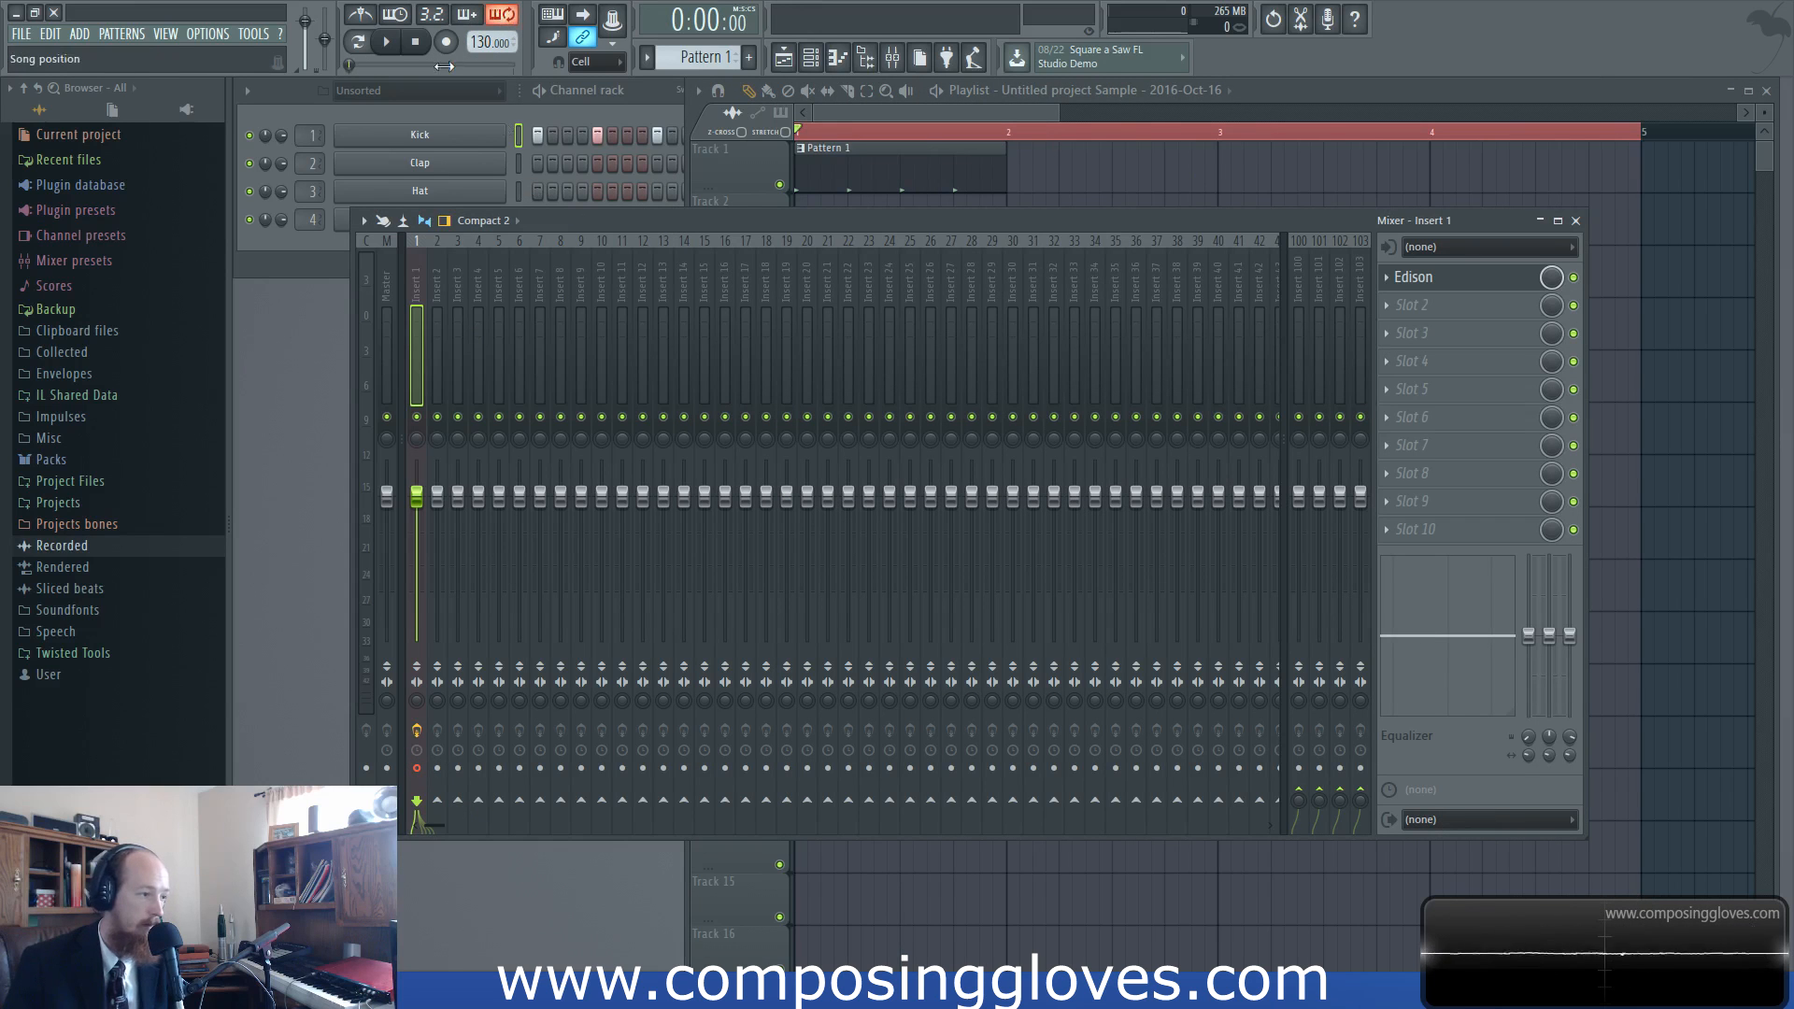
{"action": "left_click", "coordinate": [445, 43]}
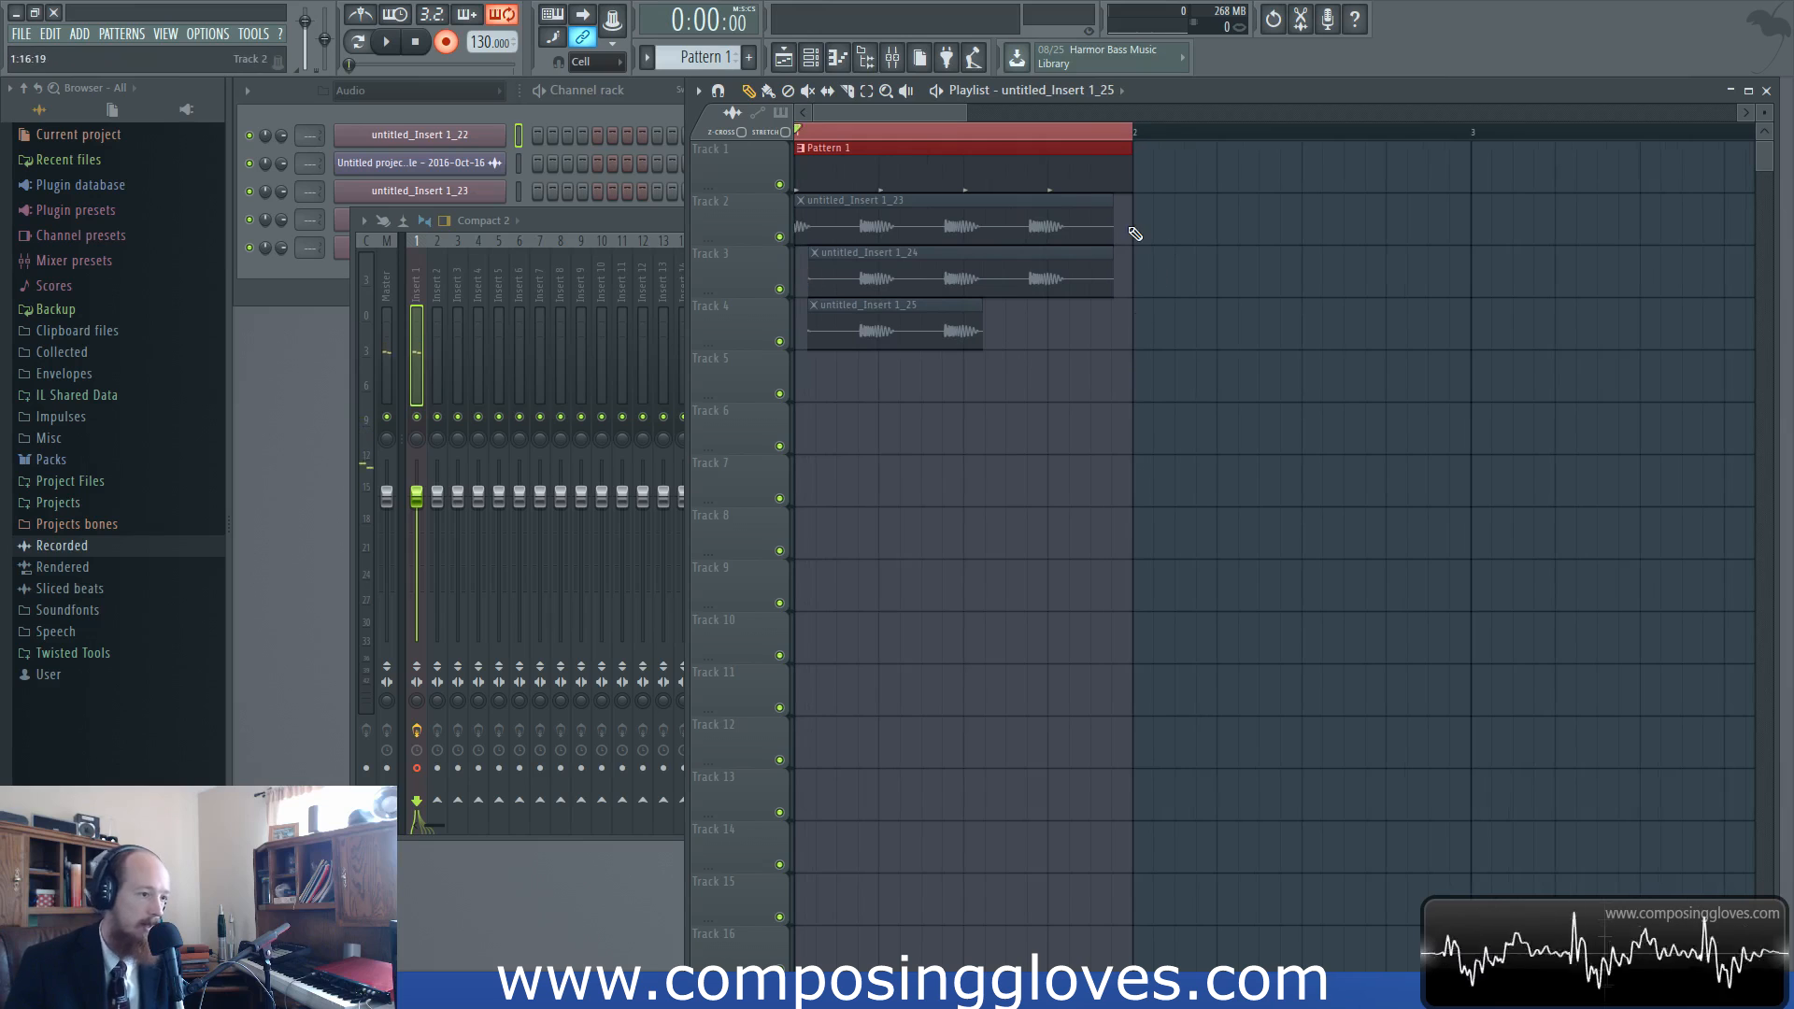
{"action": "mouse_move", "coordinate": [1158, 340]}
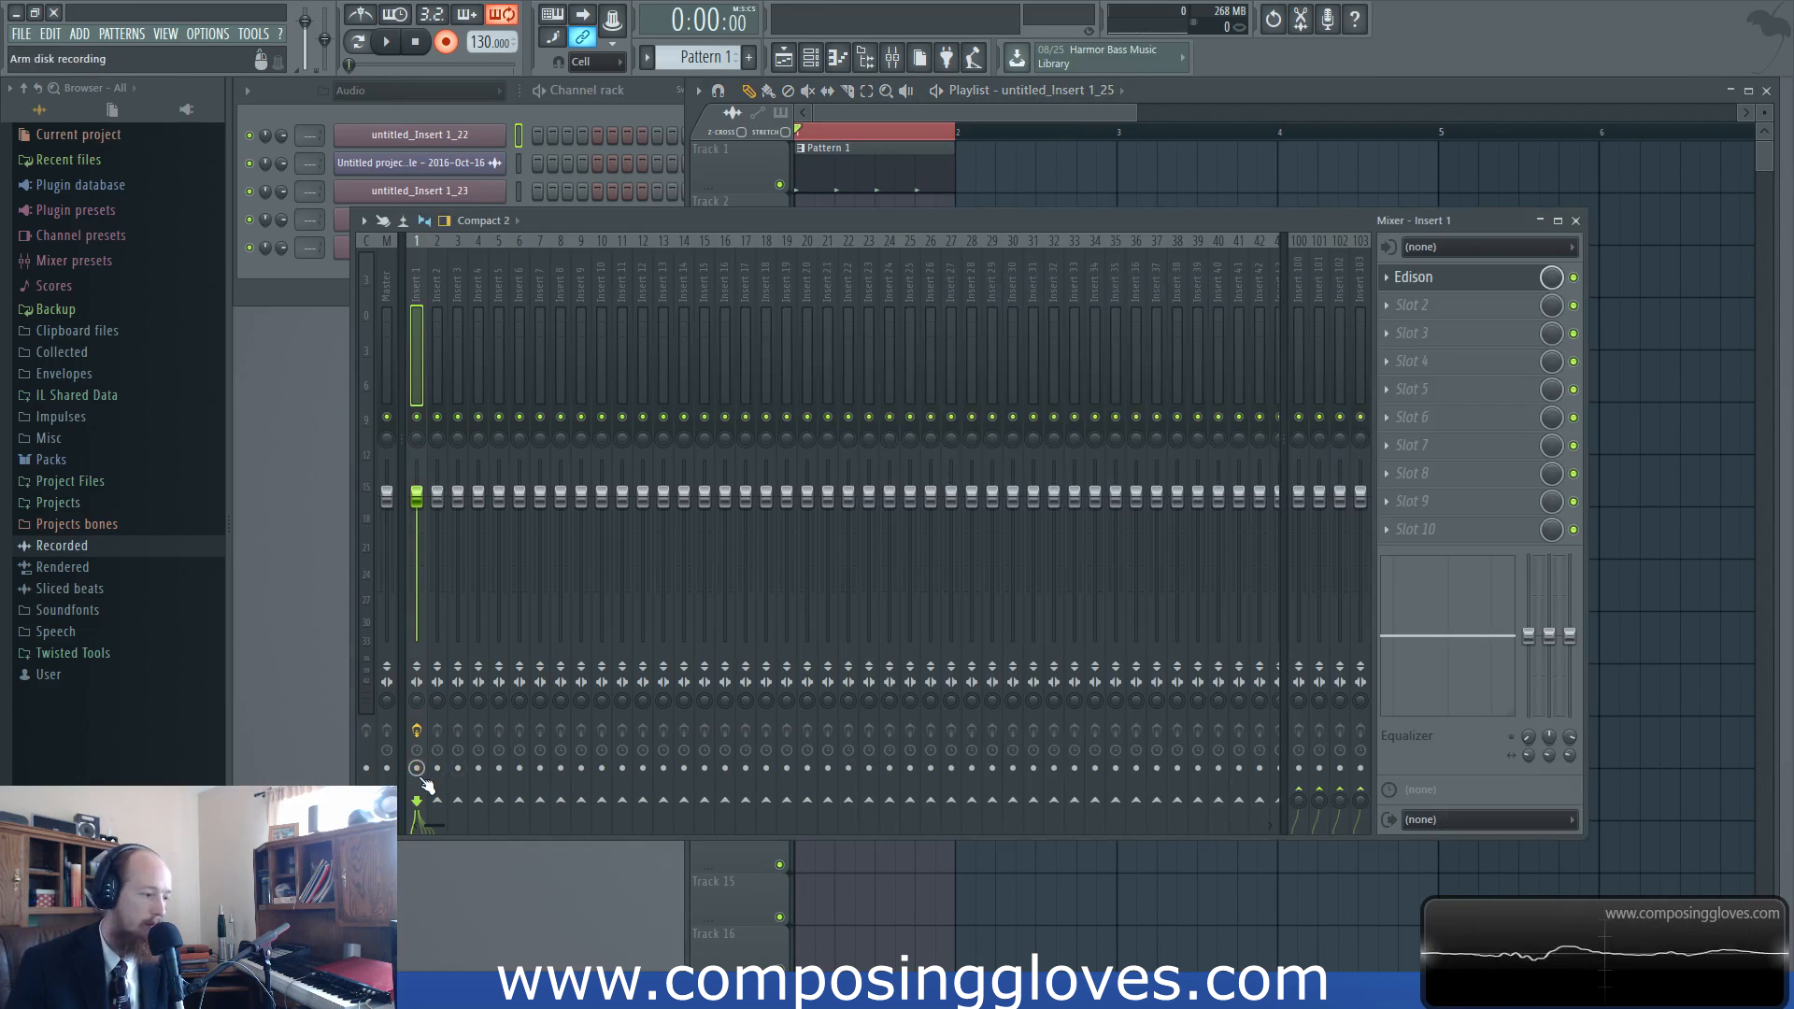
Reopen the Edison holding the kick recording from Insert 1's effect slot
{"action": "left_click", "coordinate": [1465, 277]}
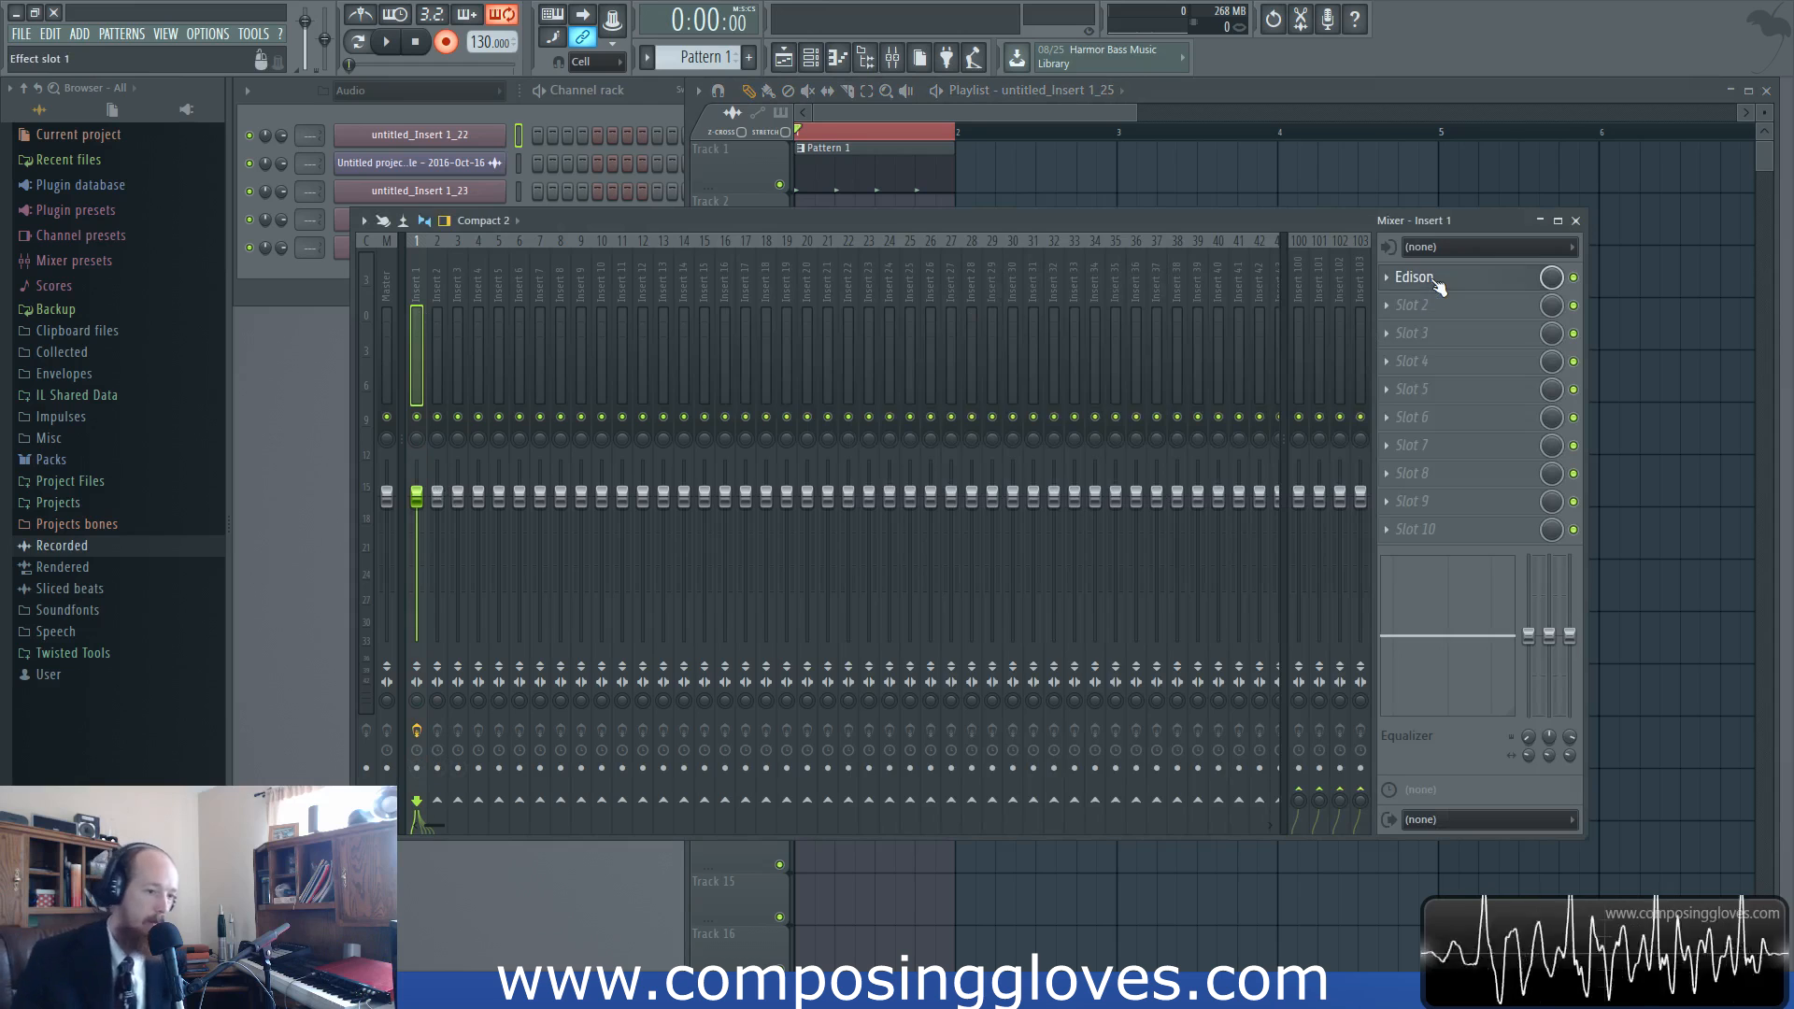
{"action": "left_click", "coordinate": [1415, 276]}
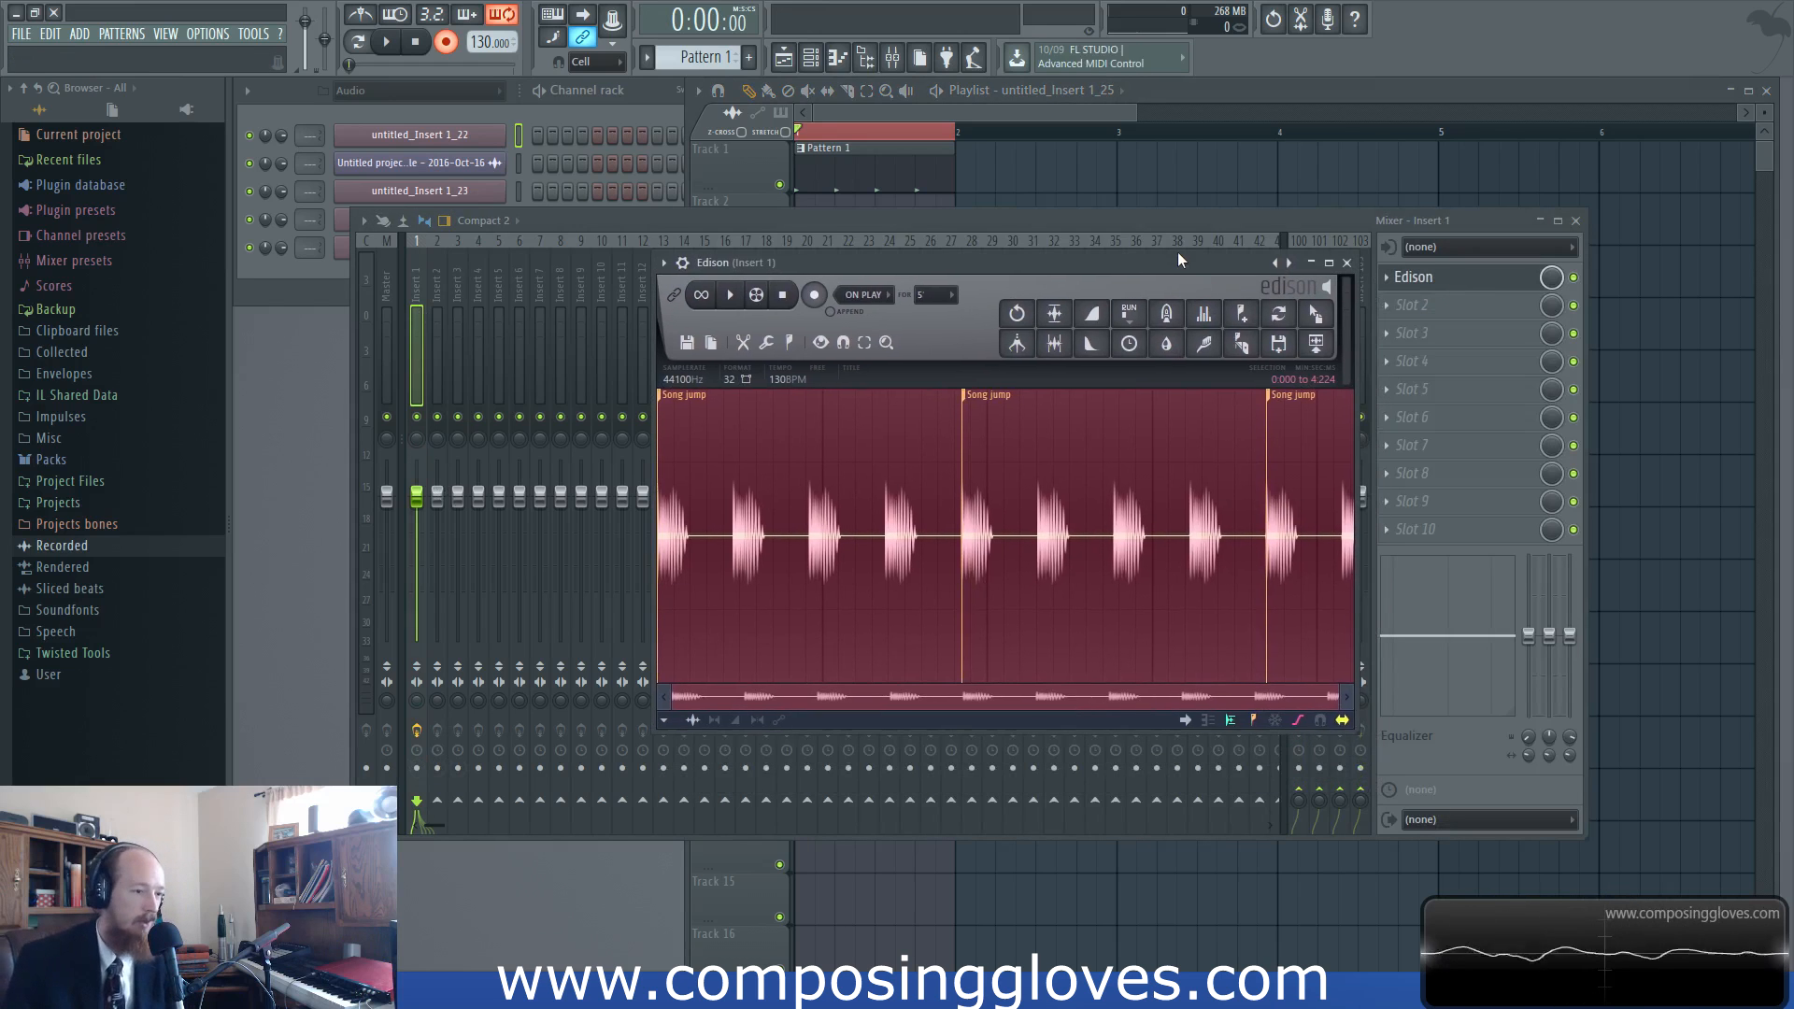
{"action": "left_click", "coordinate": [1348, 261]}
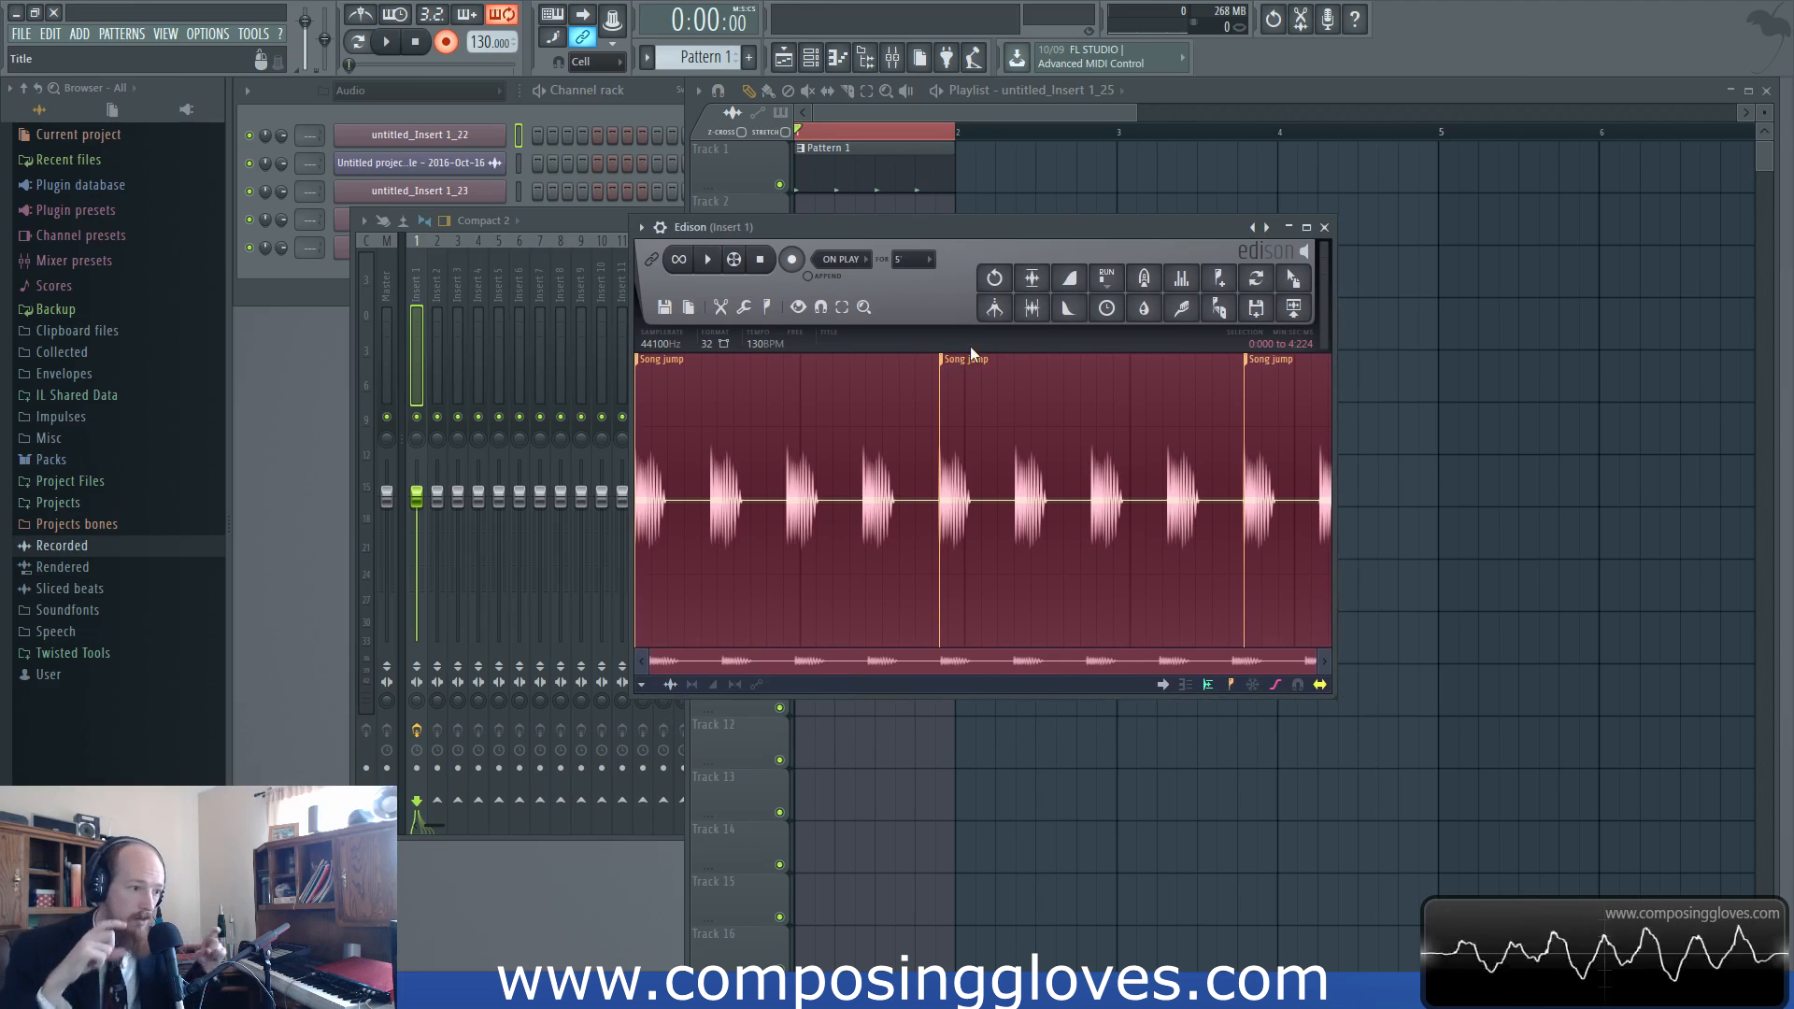
{"action": "mouse_move", "coordinate": [1273, 515]}
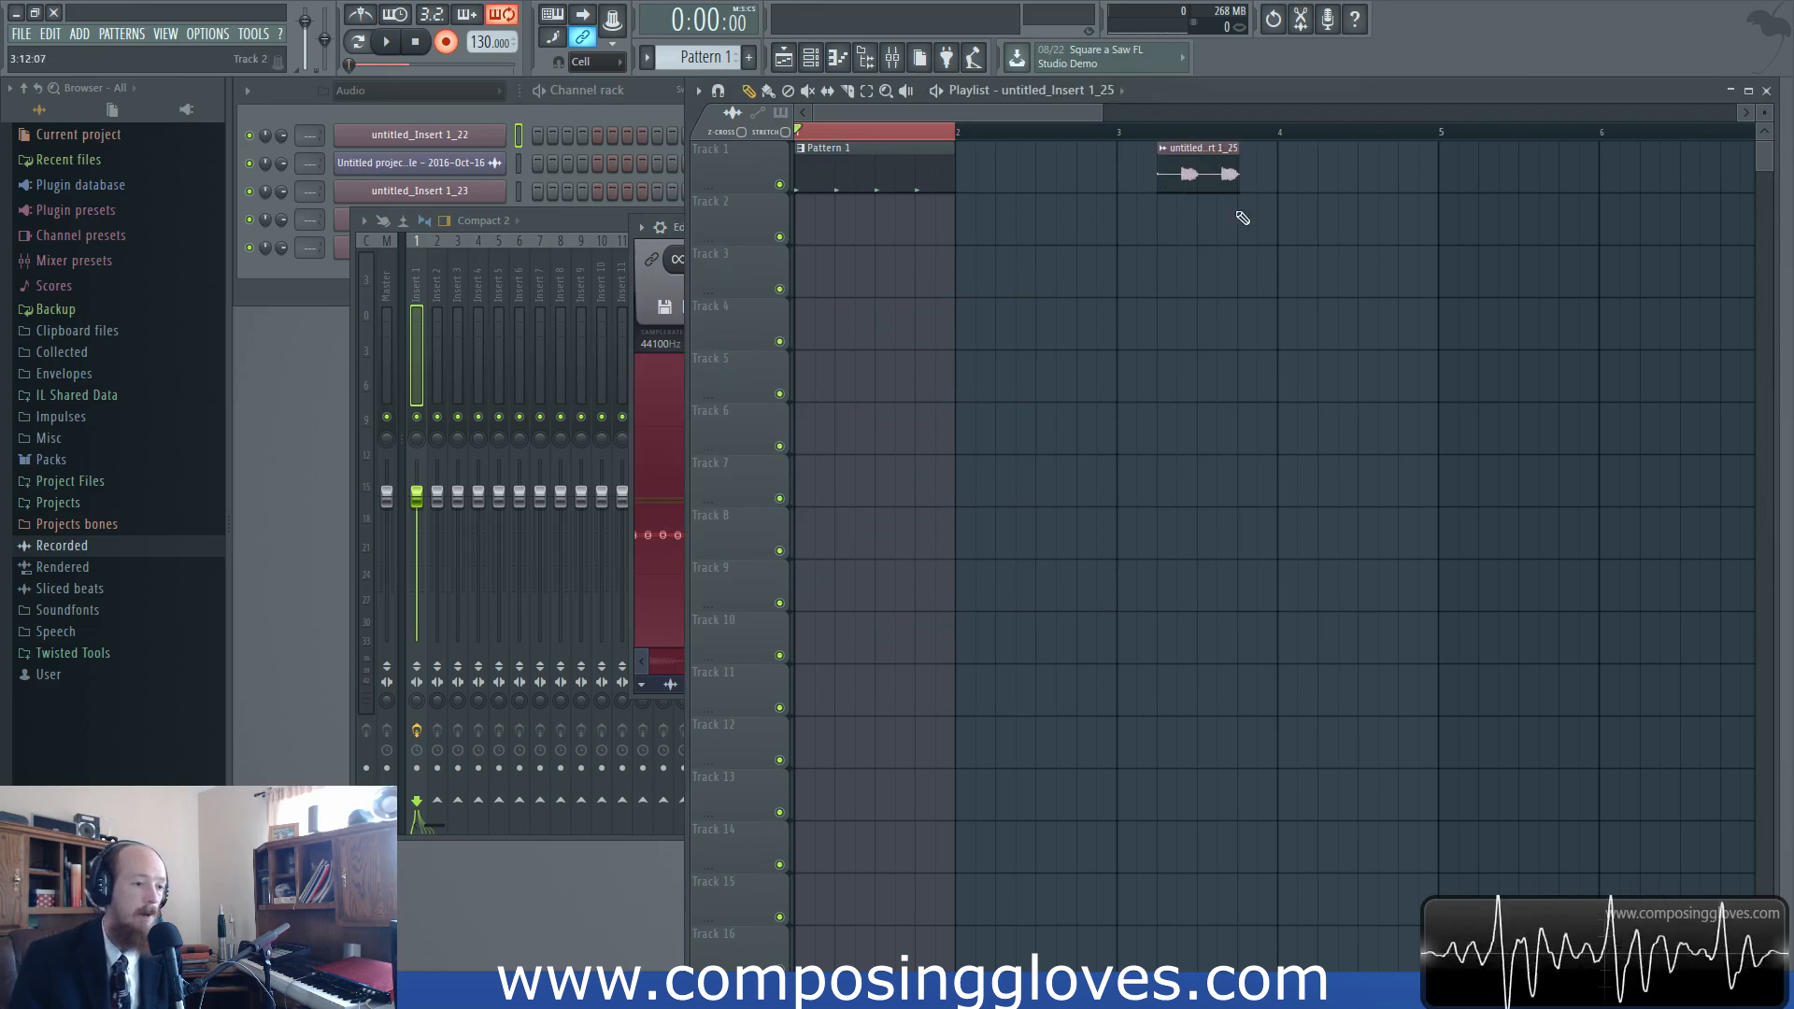
Drag the kick recording into the playlist and look through the General settings page
{"action": "left_click_drag", "start_coordinate": [1195, 172], "coordinate": [836, 274]}
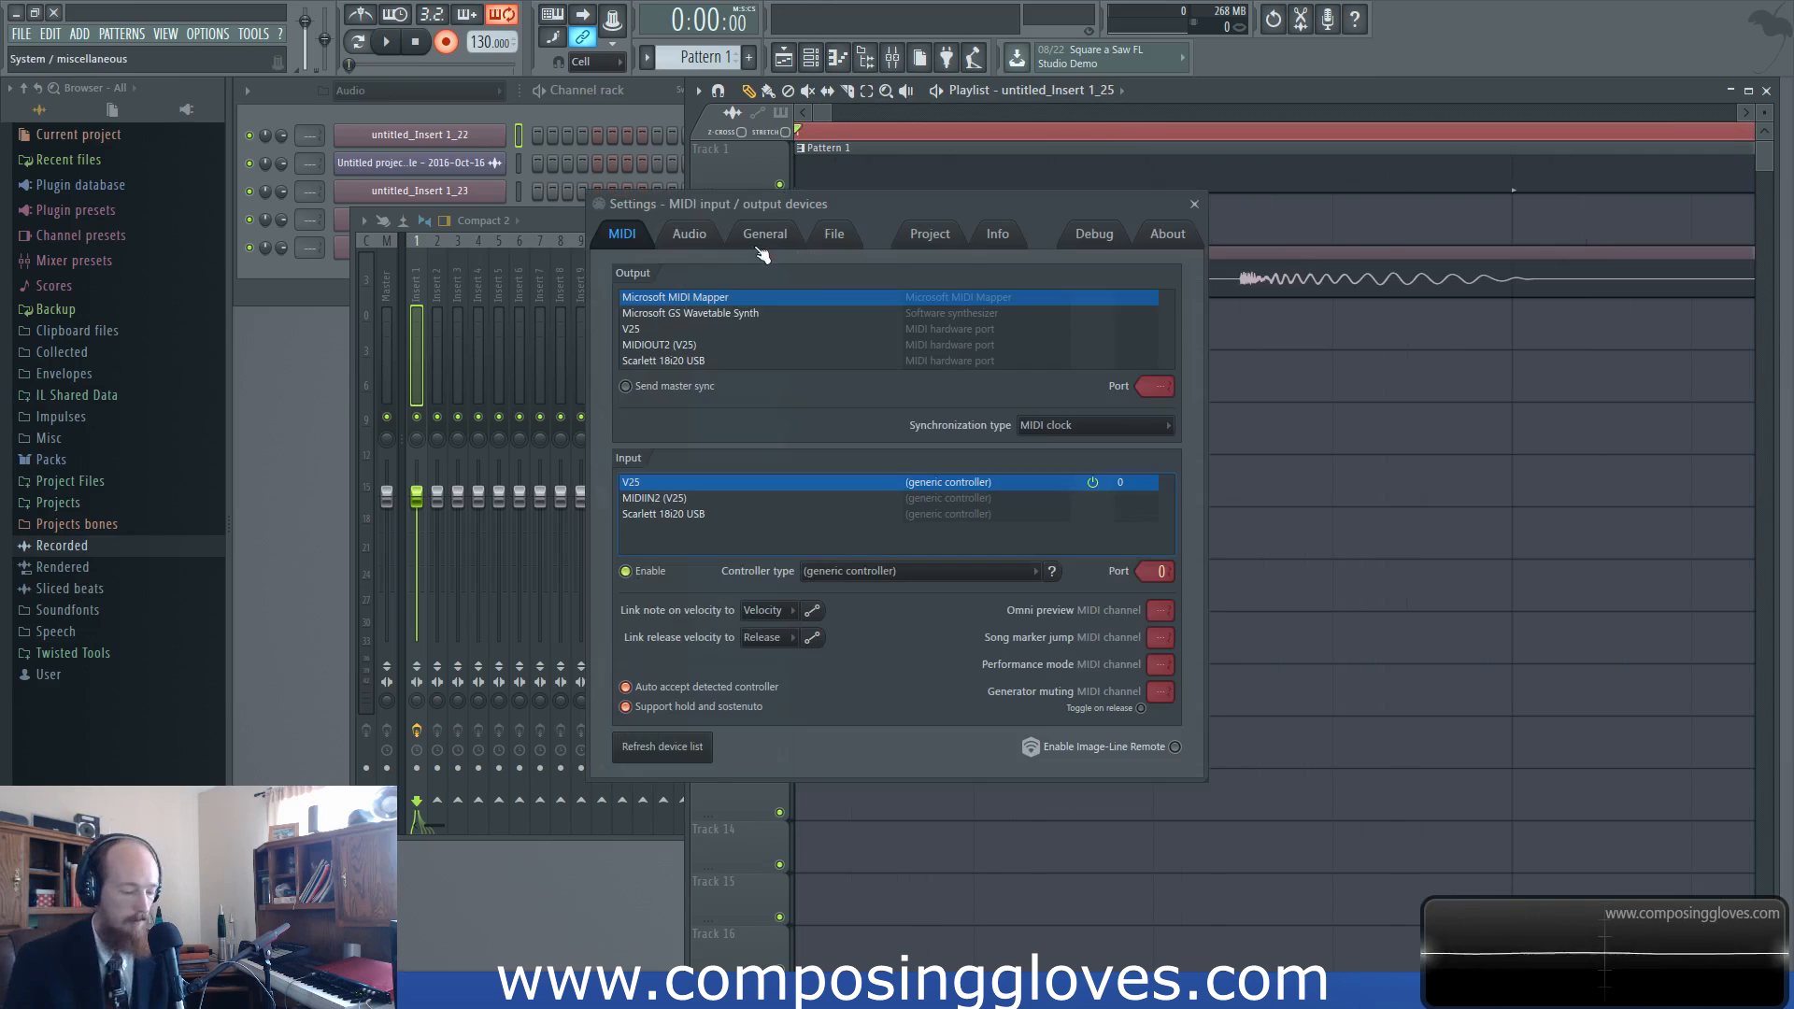
{"action": "left_click", "coordinate": [764, 233]}
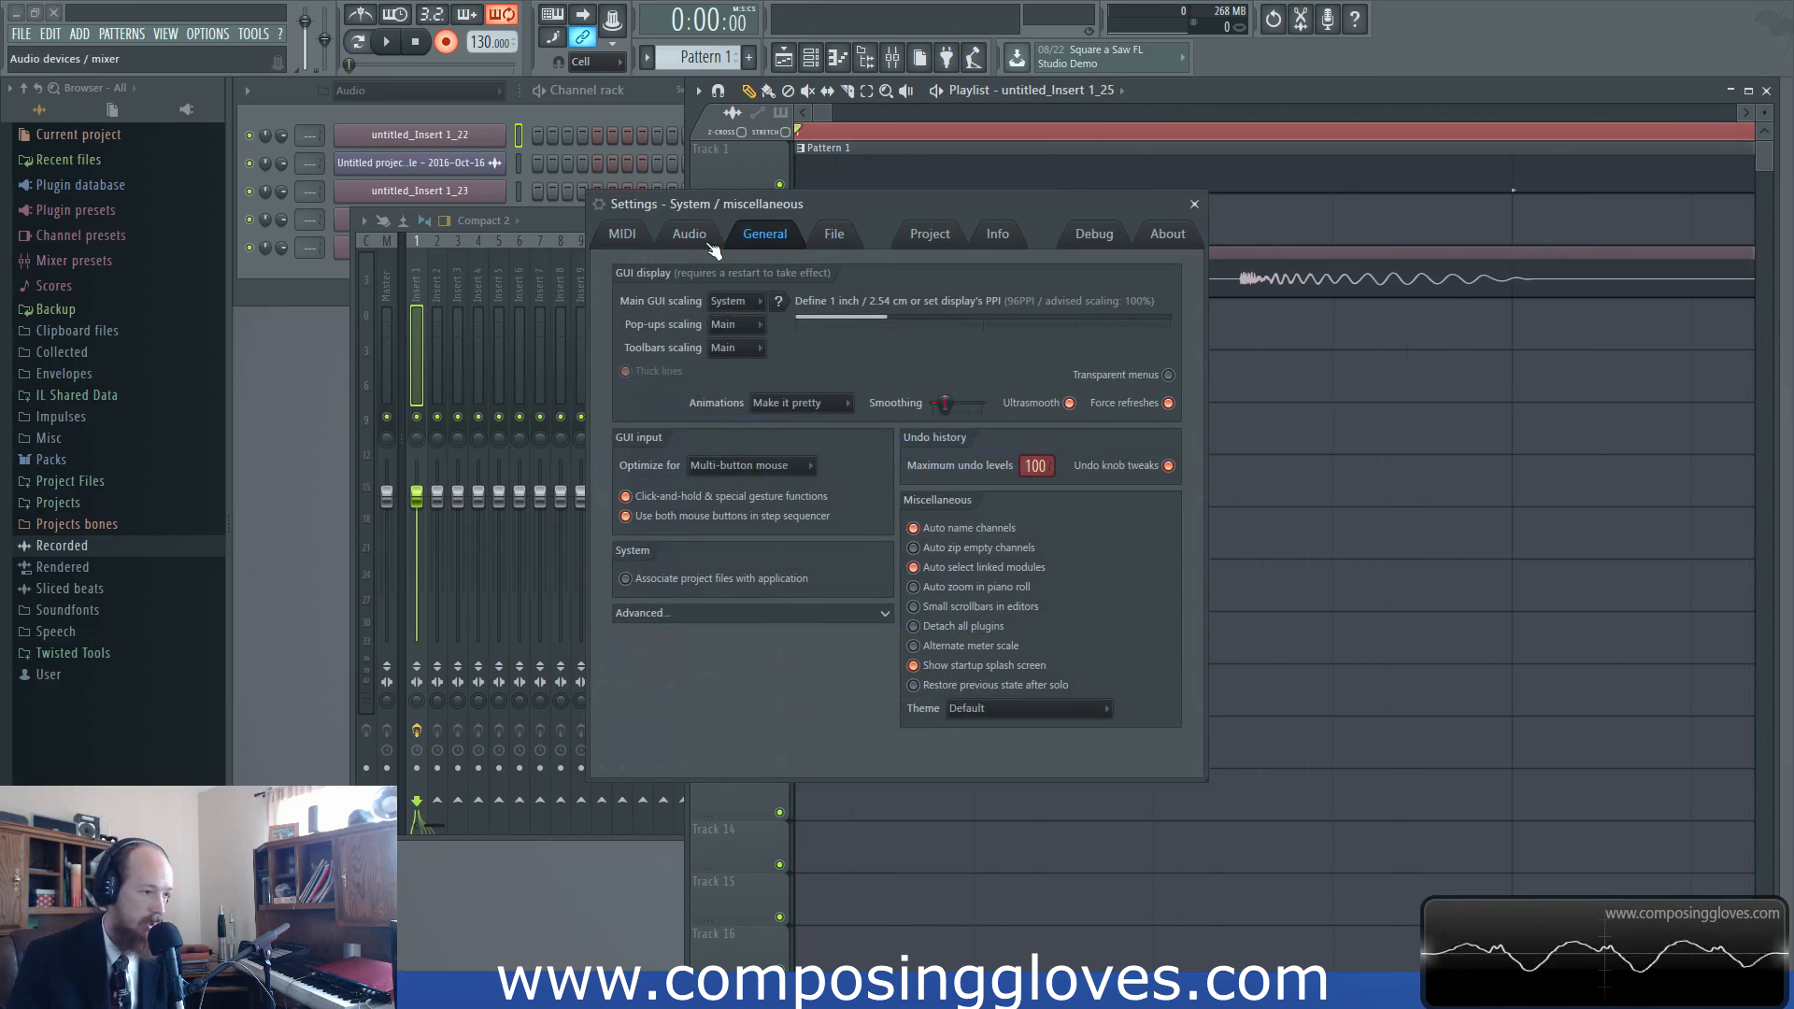
{"action": "left_click", "coordinate": [929, 234]}
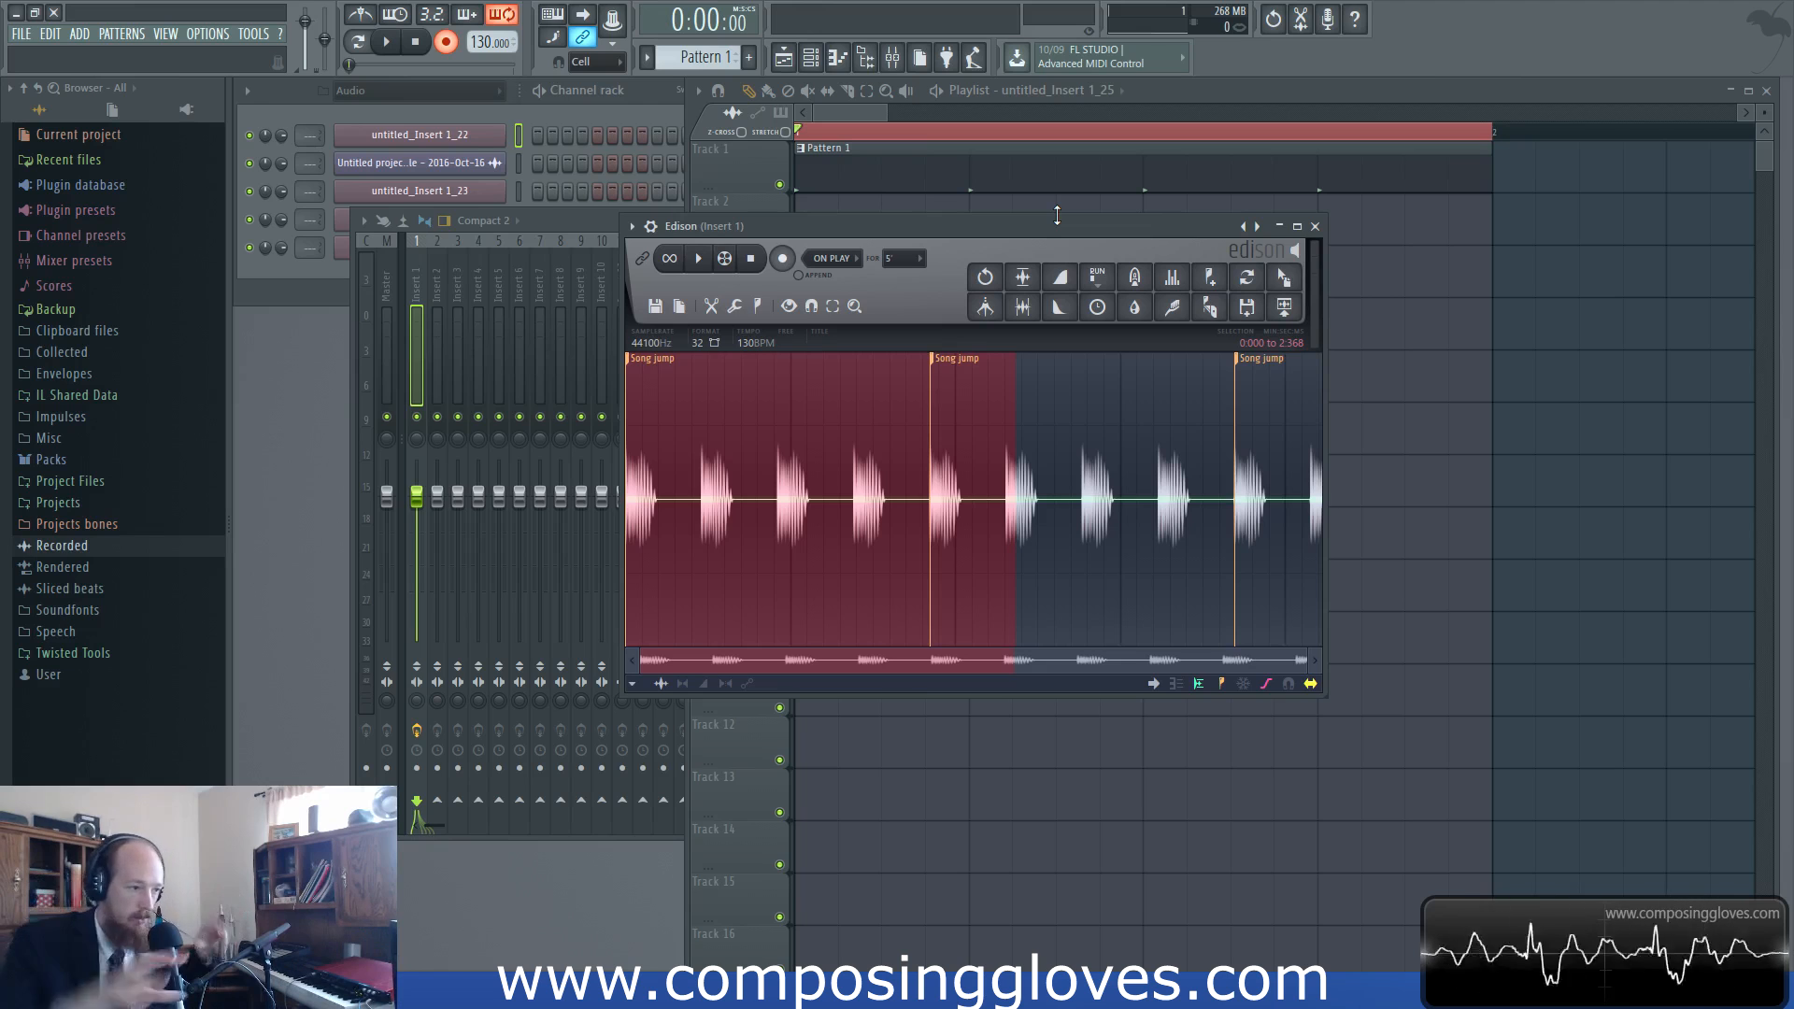
{"action": "mouse_move", "coordinate": [1016, 241]}
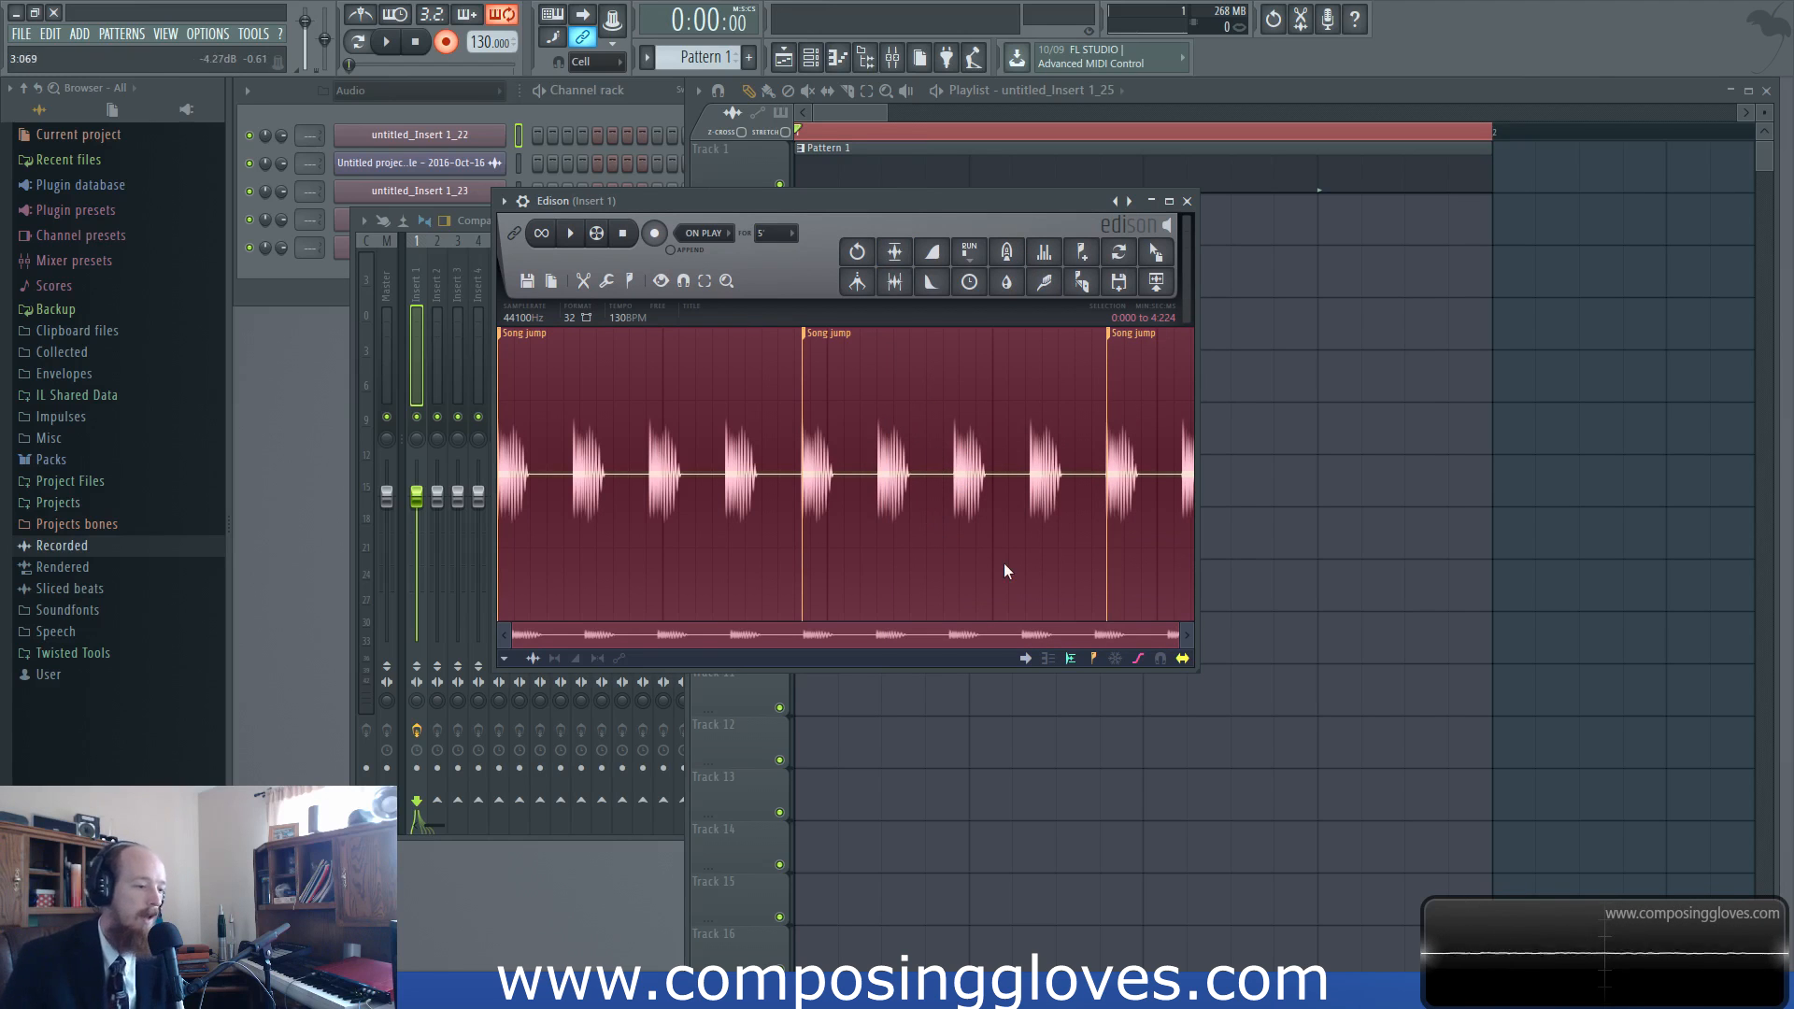
Move the Edison window lower and choose Detached so it floats free of the mixer
{"action": "left_click_drag", "start_coordinate": [846, 200], "coordinate": [966, 310]}
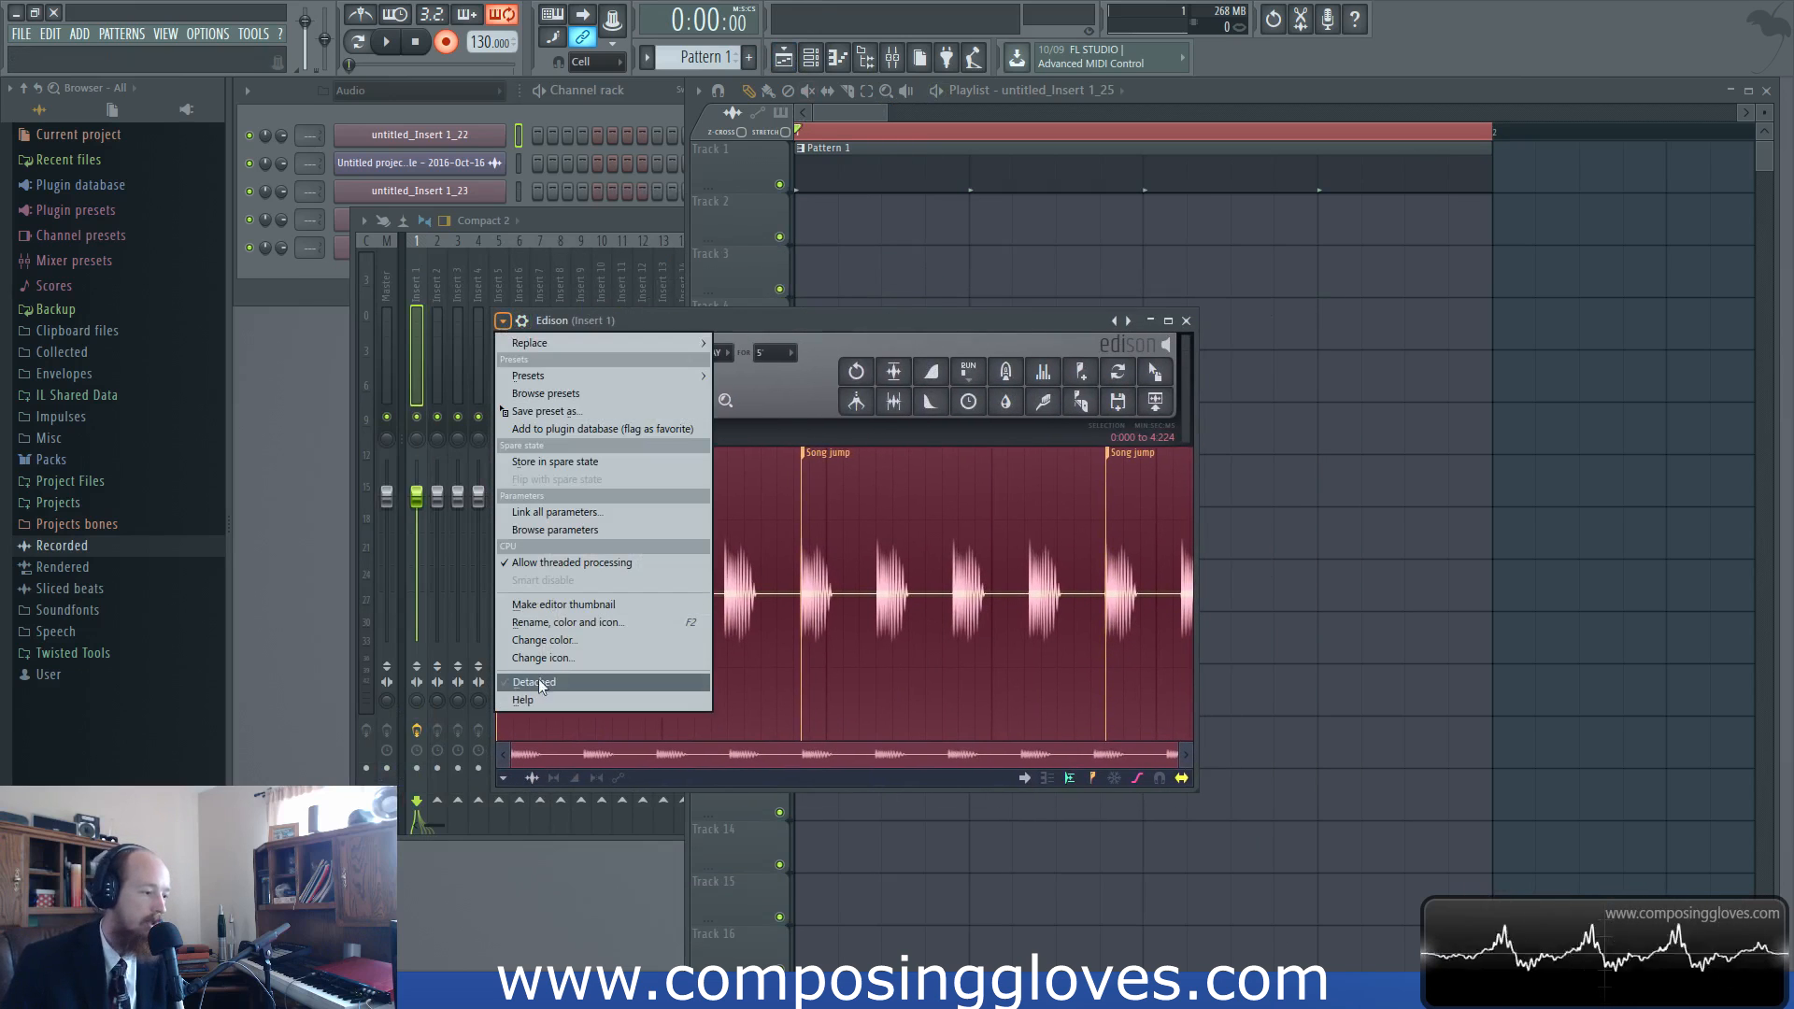
{"action": "left_click", "coordinate": [532, 682]}
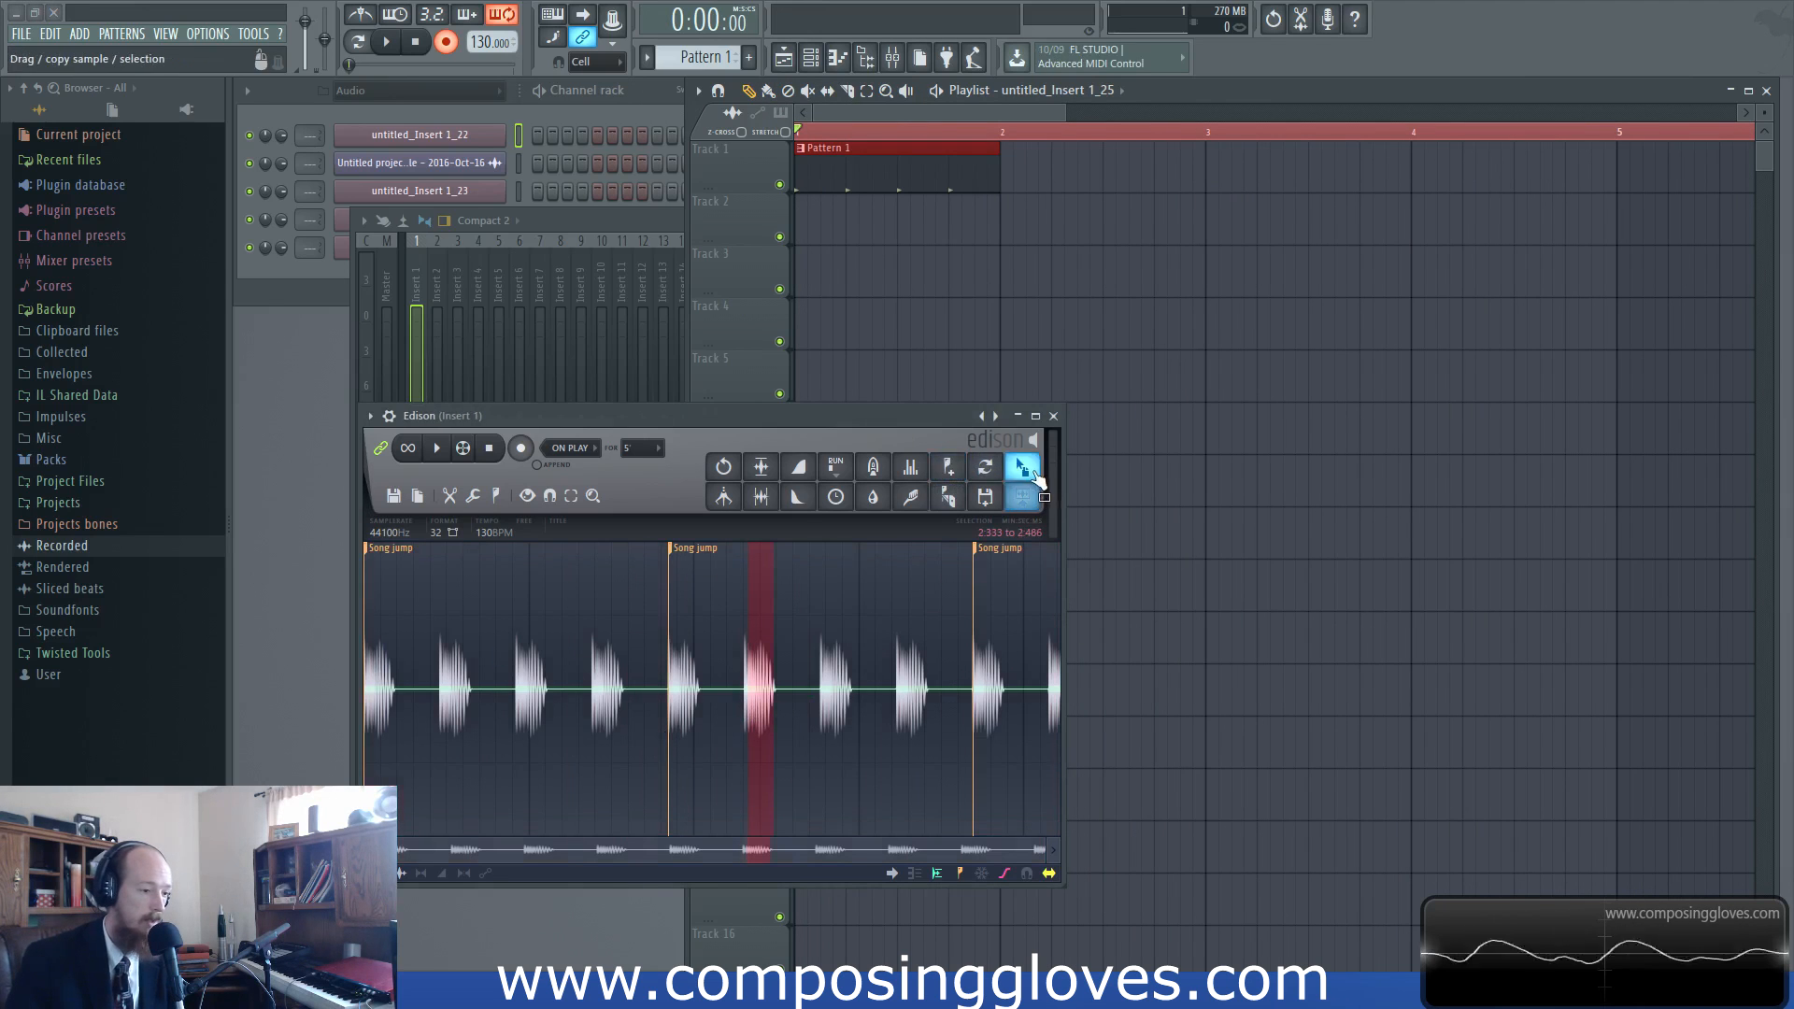
Zoom further into the kick waveform using Edison's zoom controls
{"action": "left_click", "coordinate": [1022, 495]}
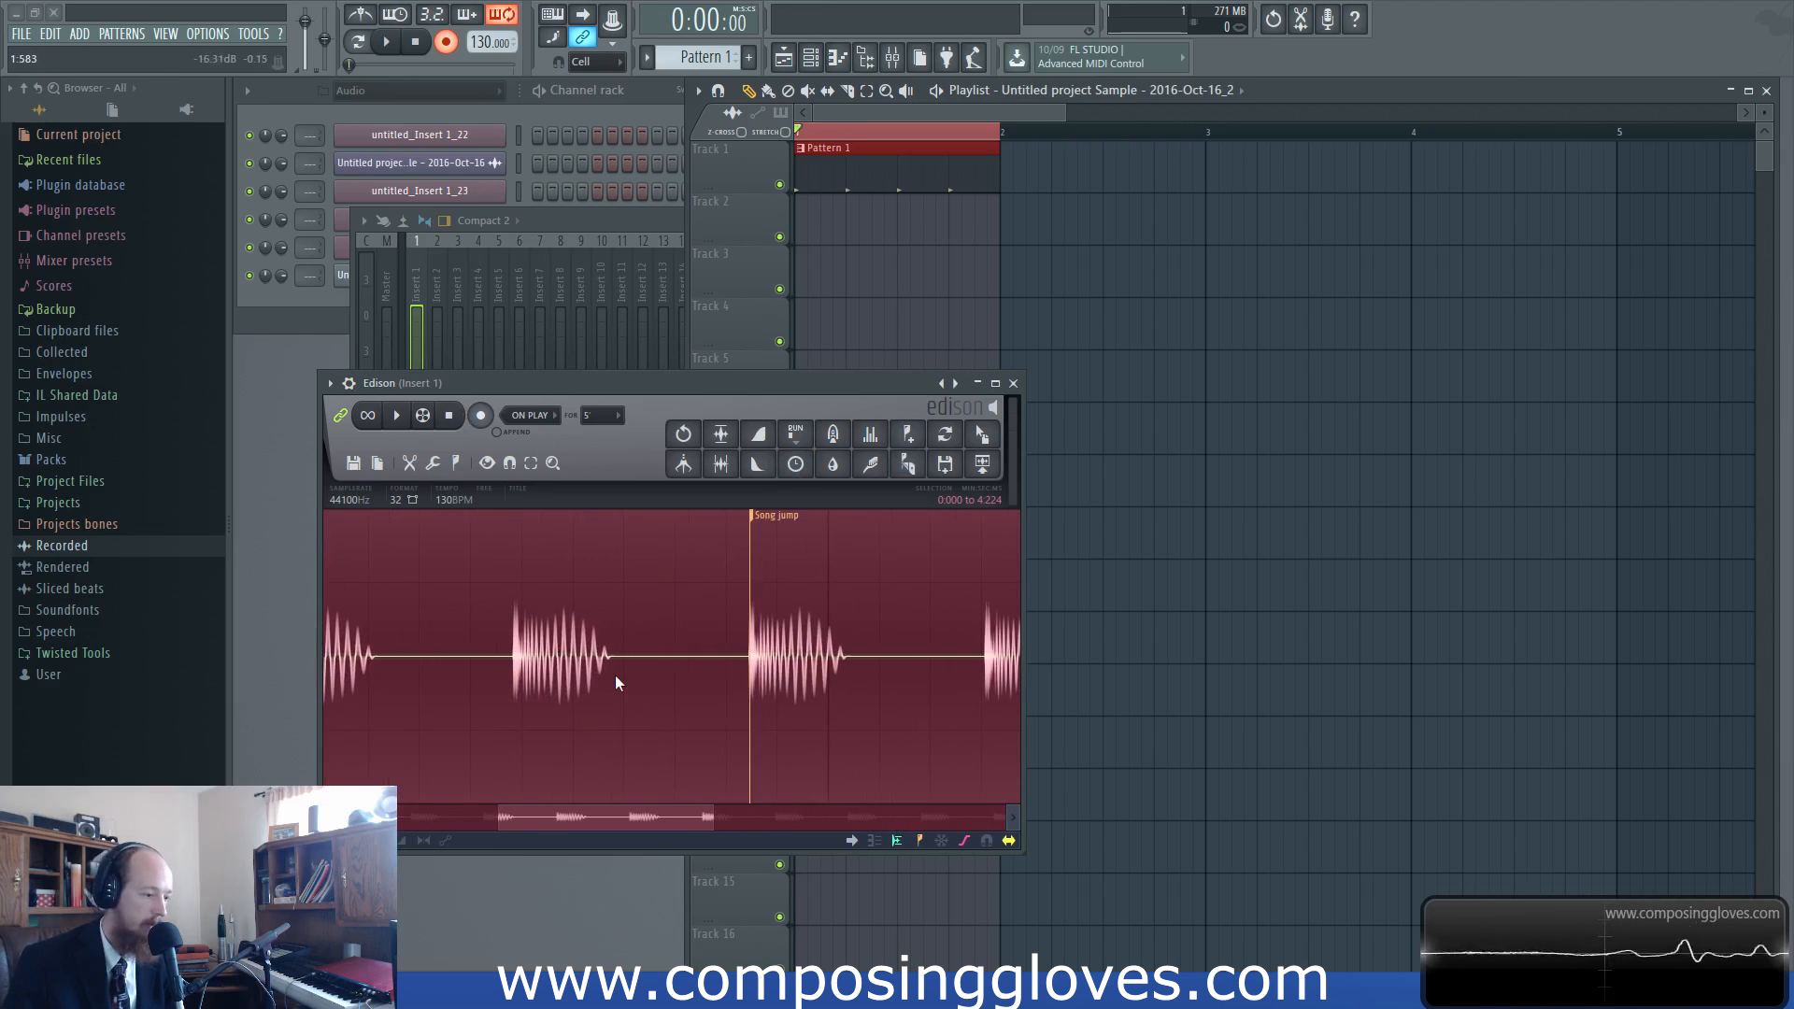
{"action": "left_click", "coordinate": [394, 415]}
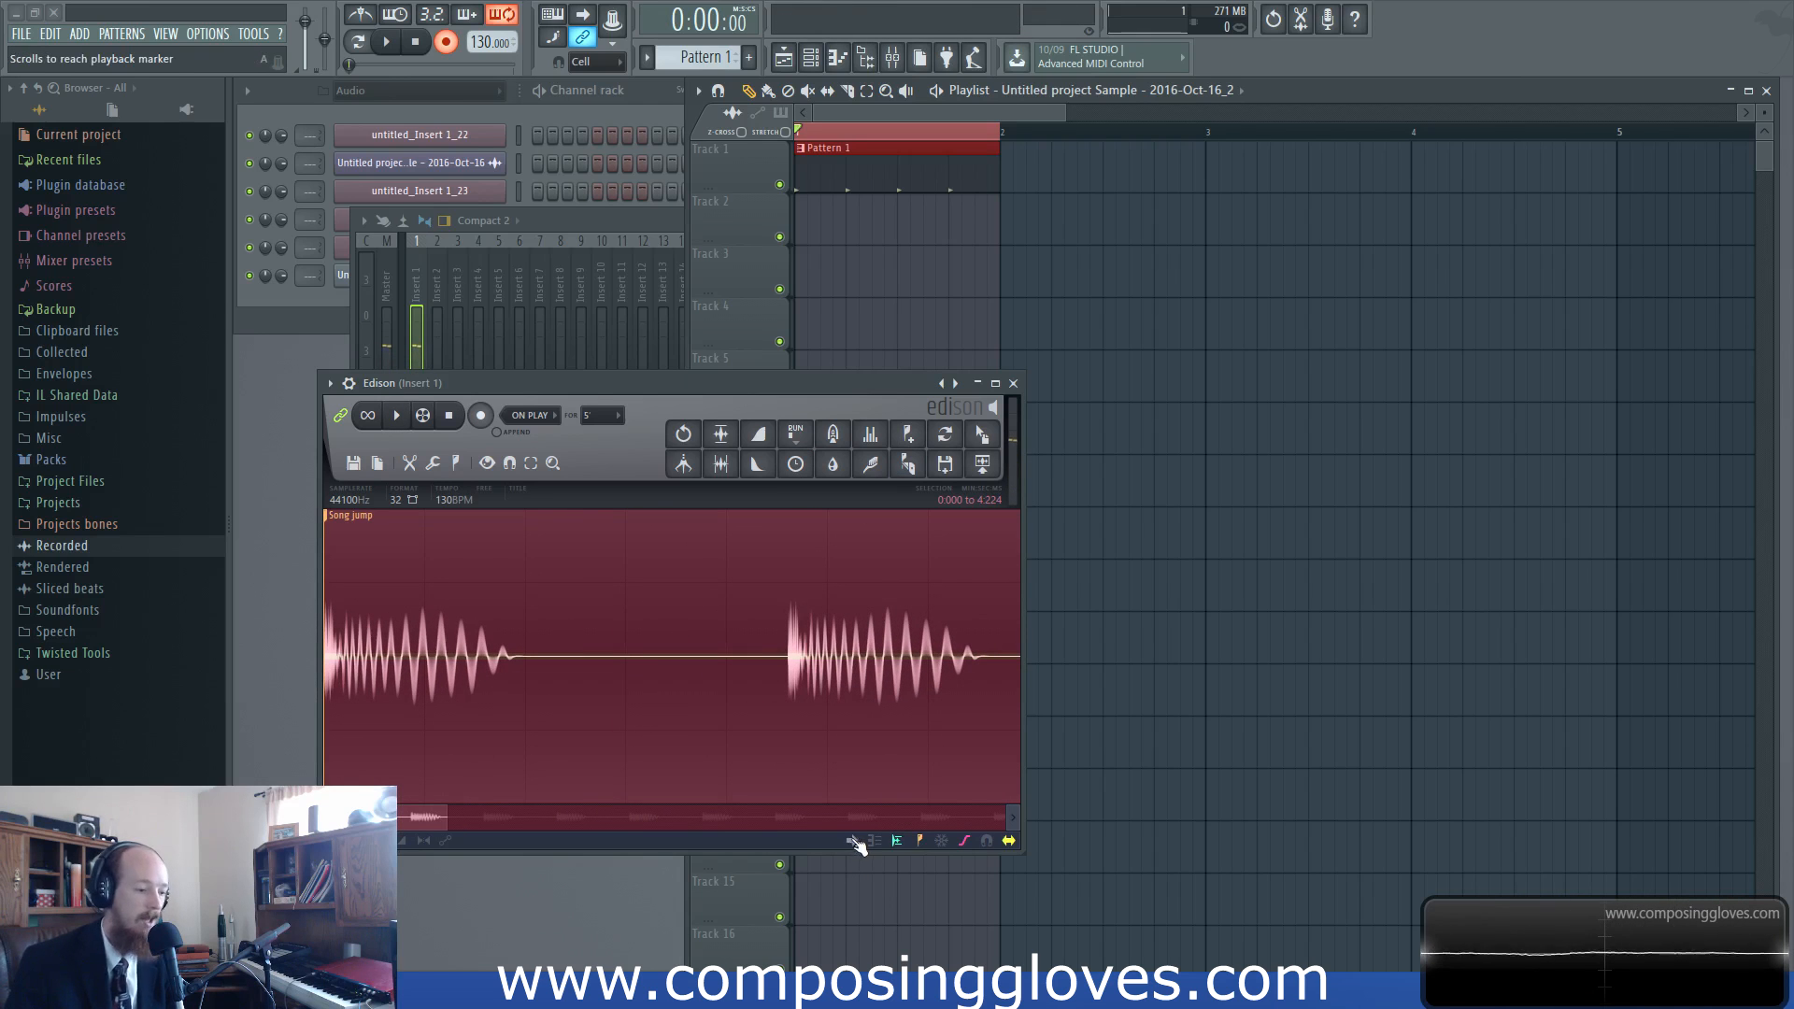
{"action": "mouse_move", "coordinate": [691, 630]}
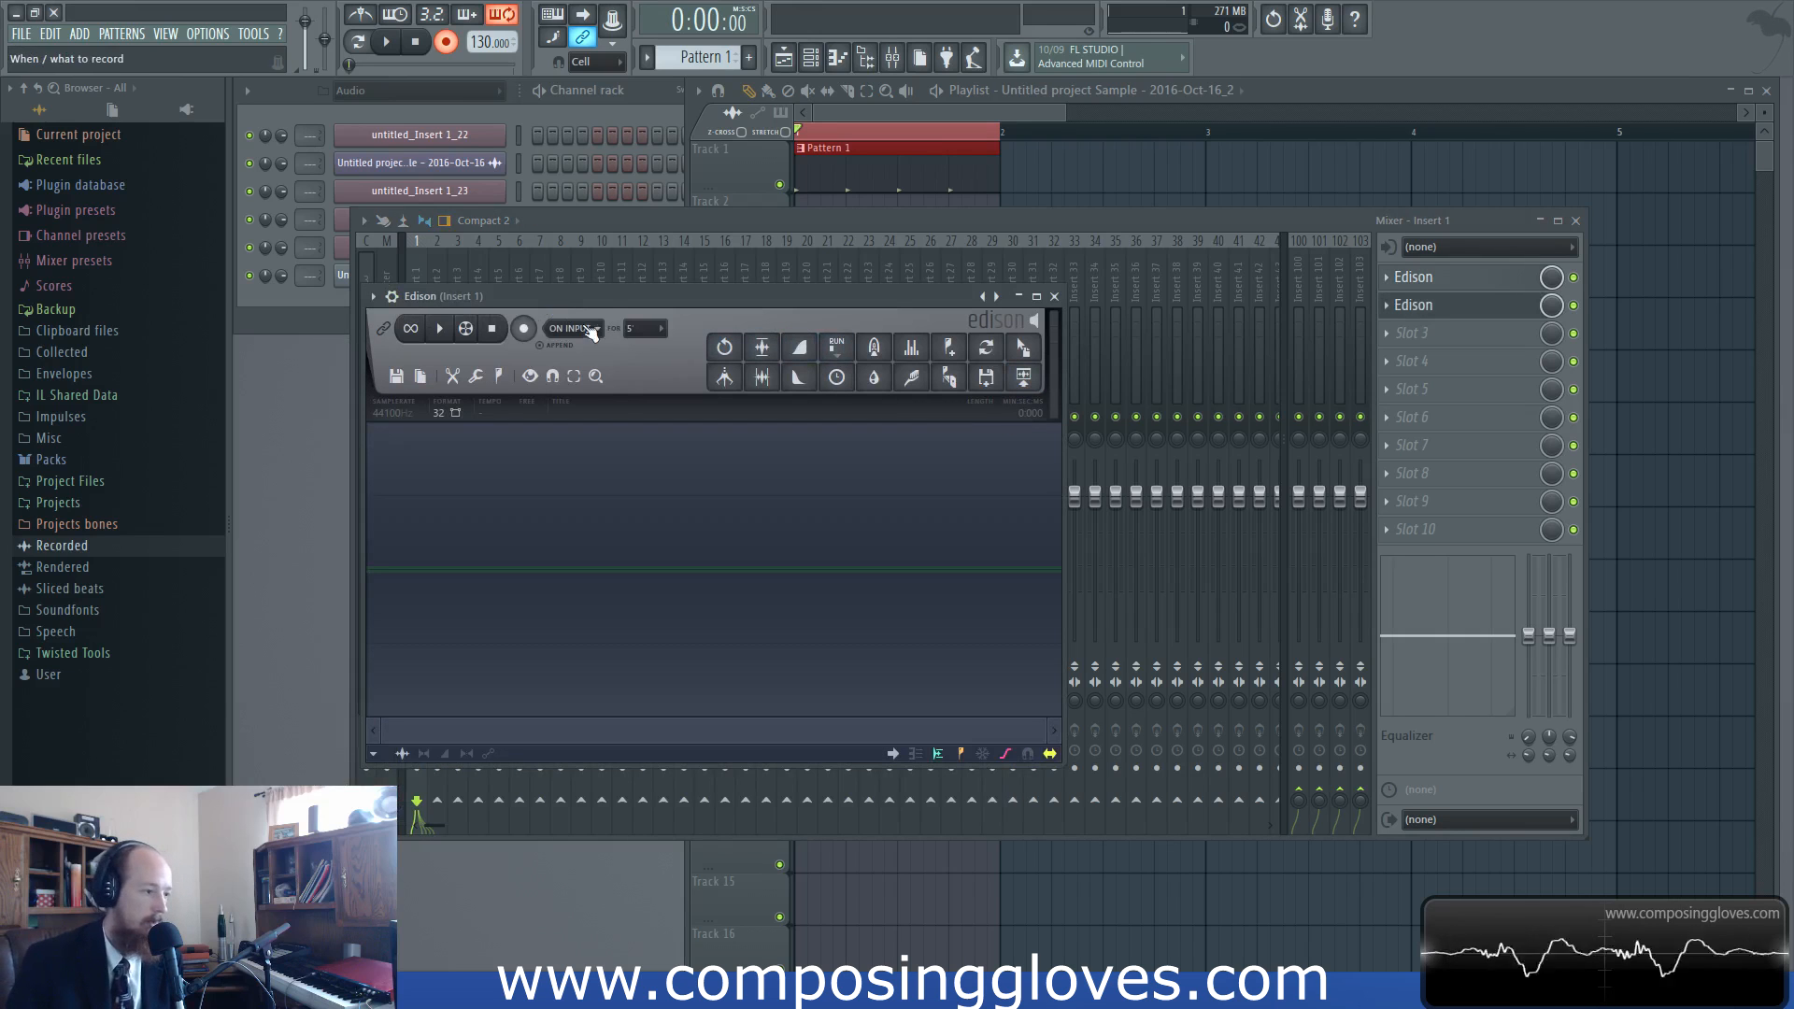
Show the new Edison's On Play record-mode choices and the original Edison's Tools menu
{"action": "left_click", "coordinate": [524, 329]}
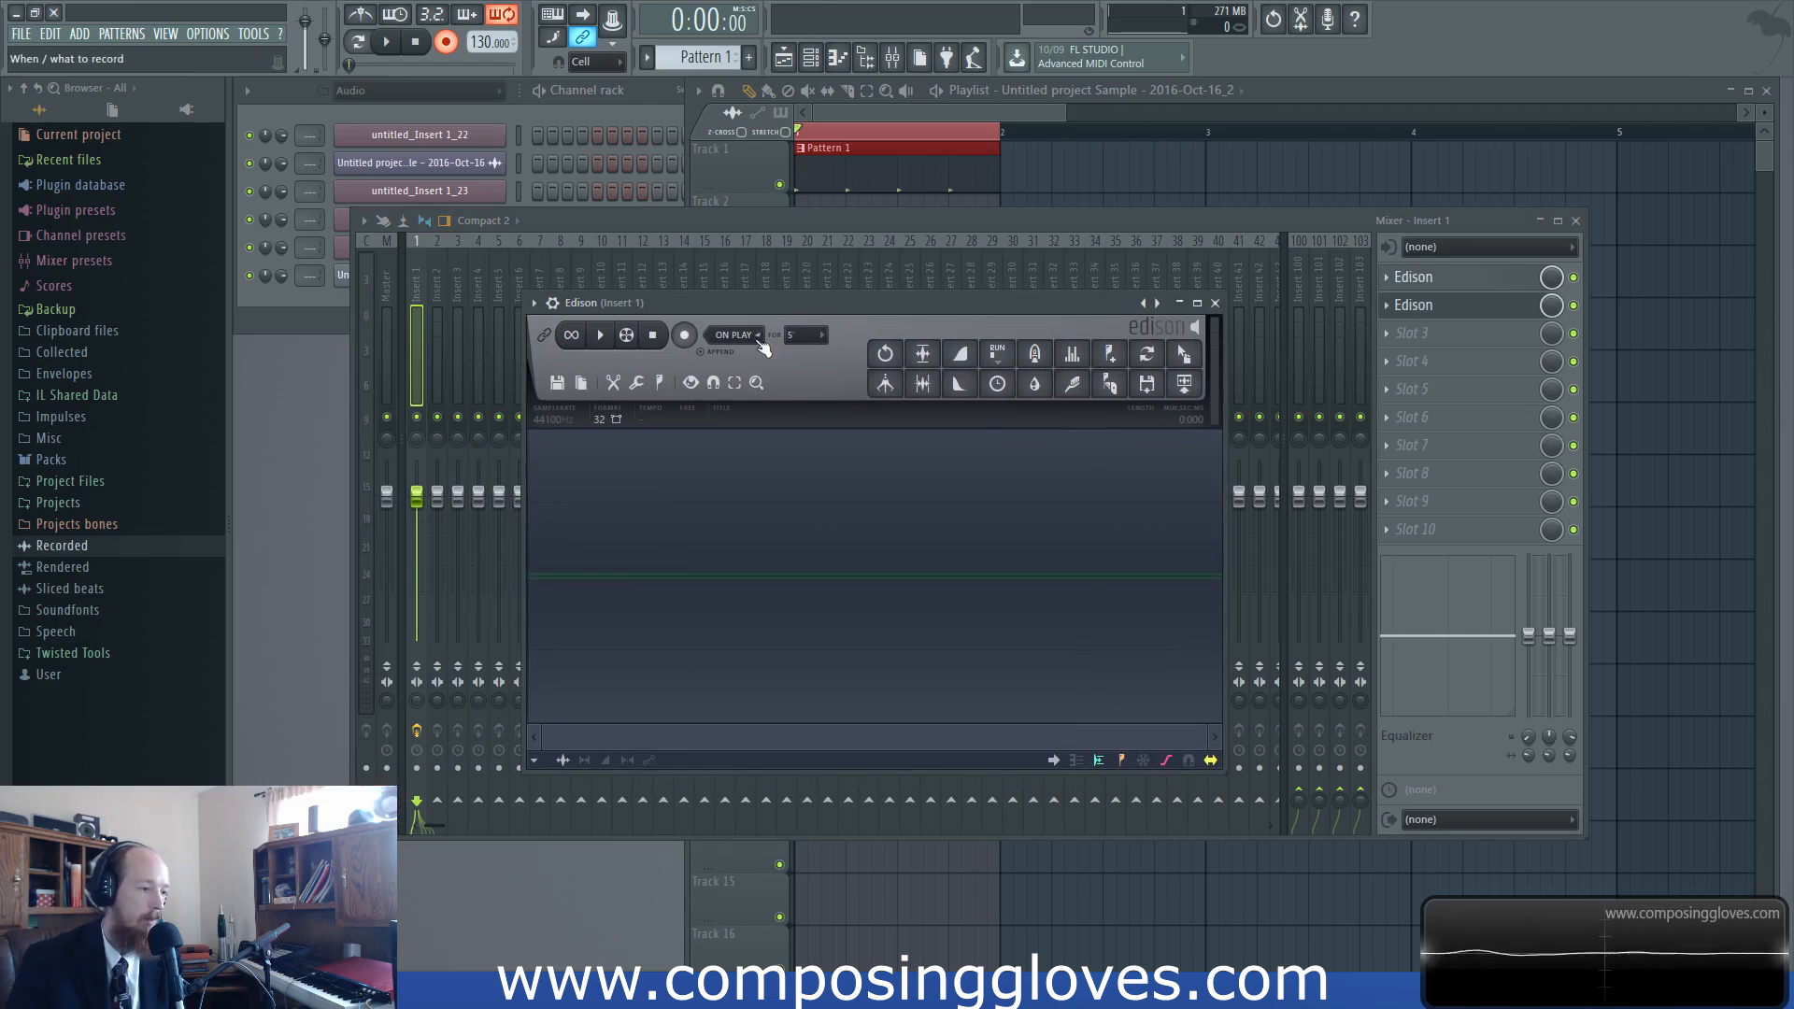
{"action": "left_click", "coordinate": [1215, 302]}
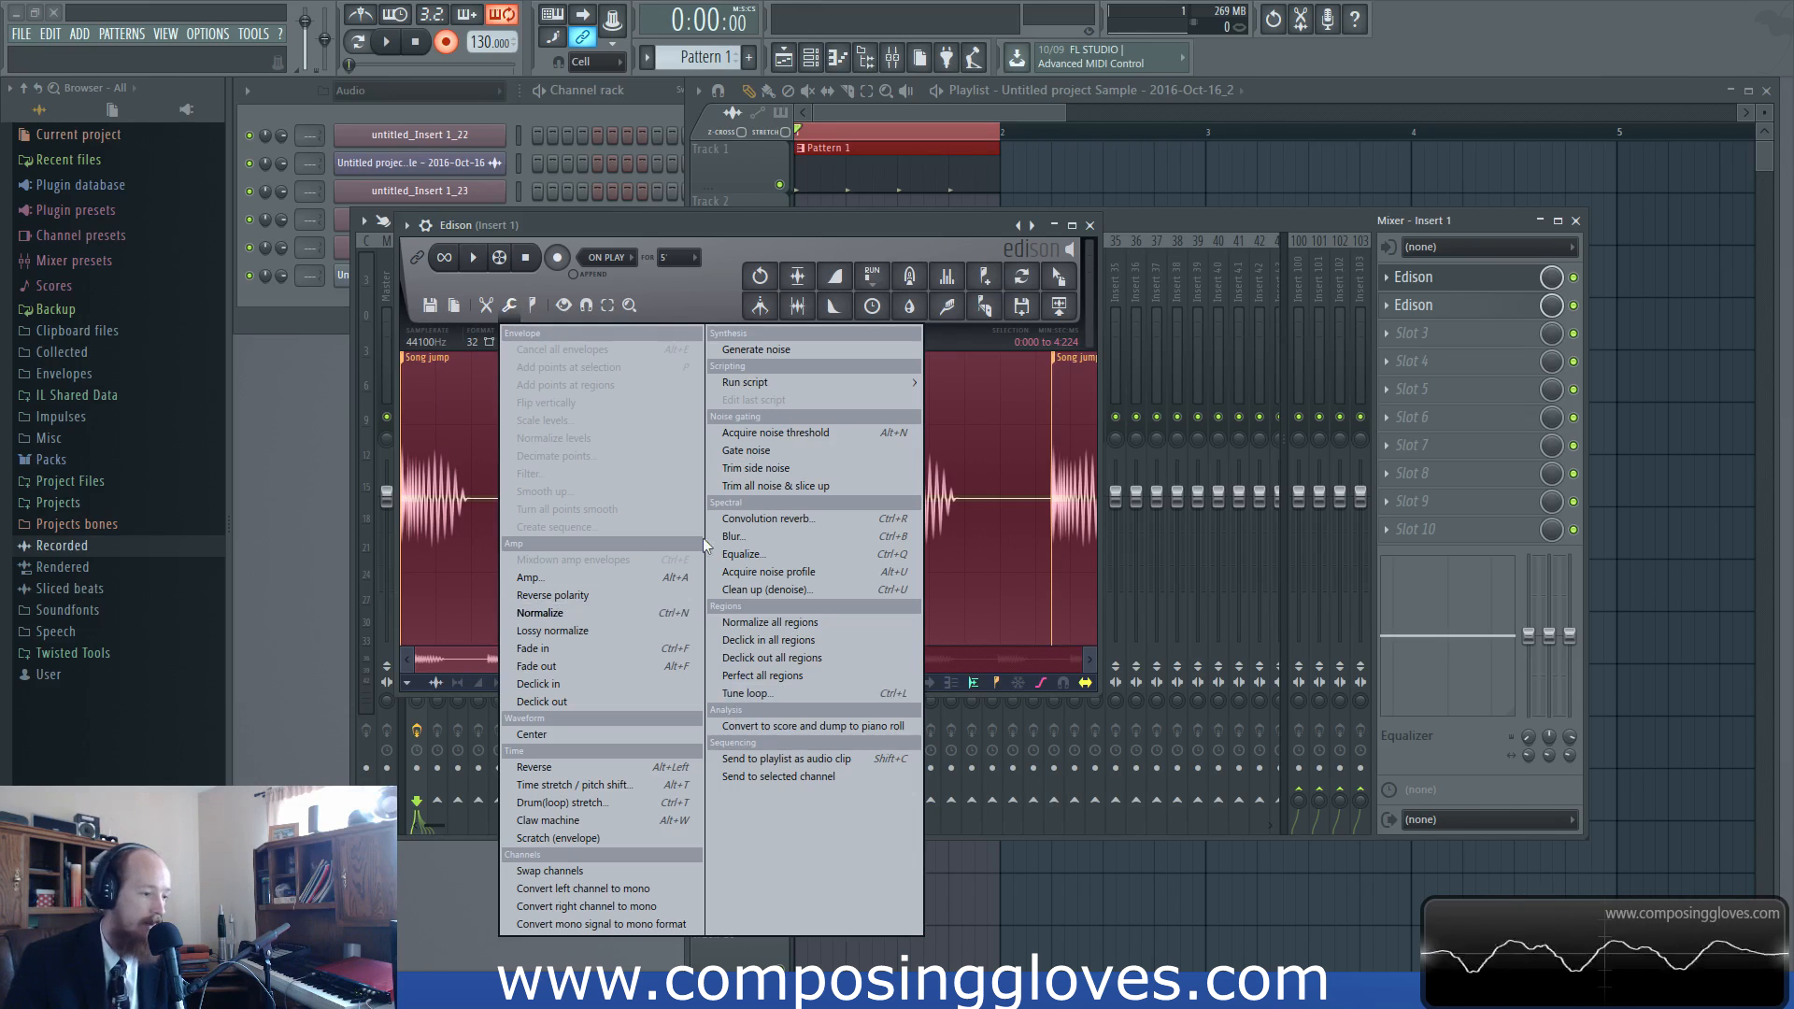
{"action": "mouse_move", "coordinate": [761, 639]}
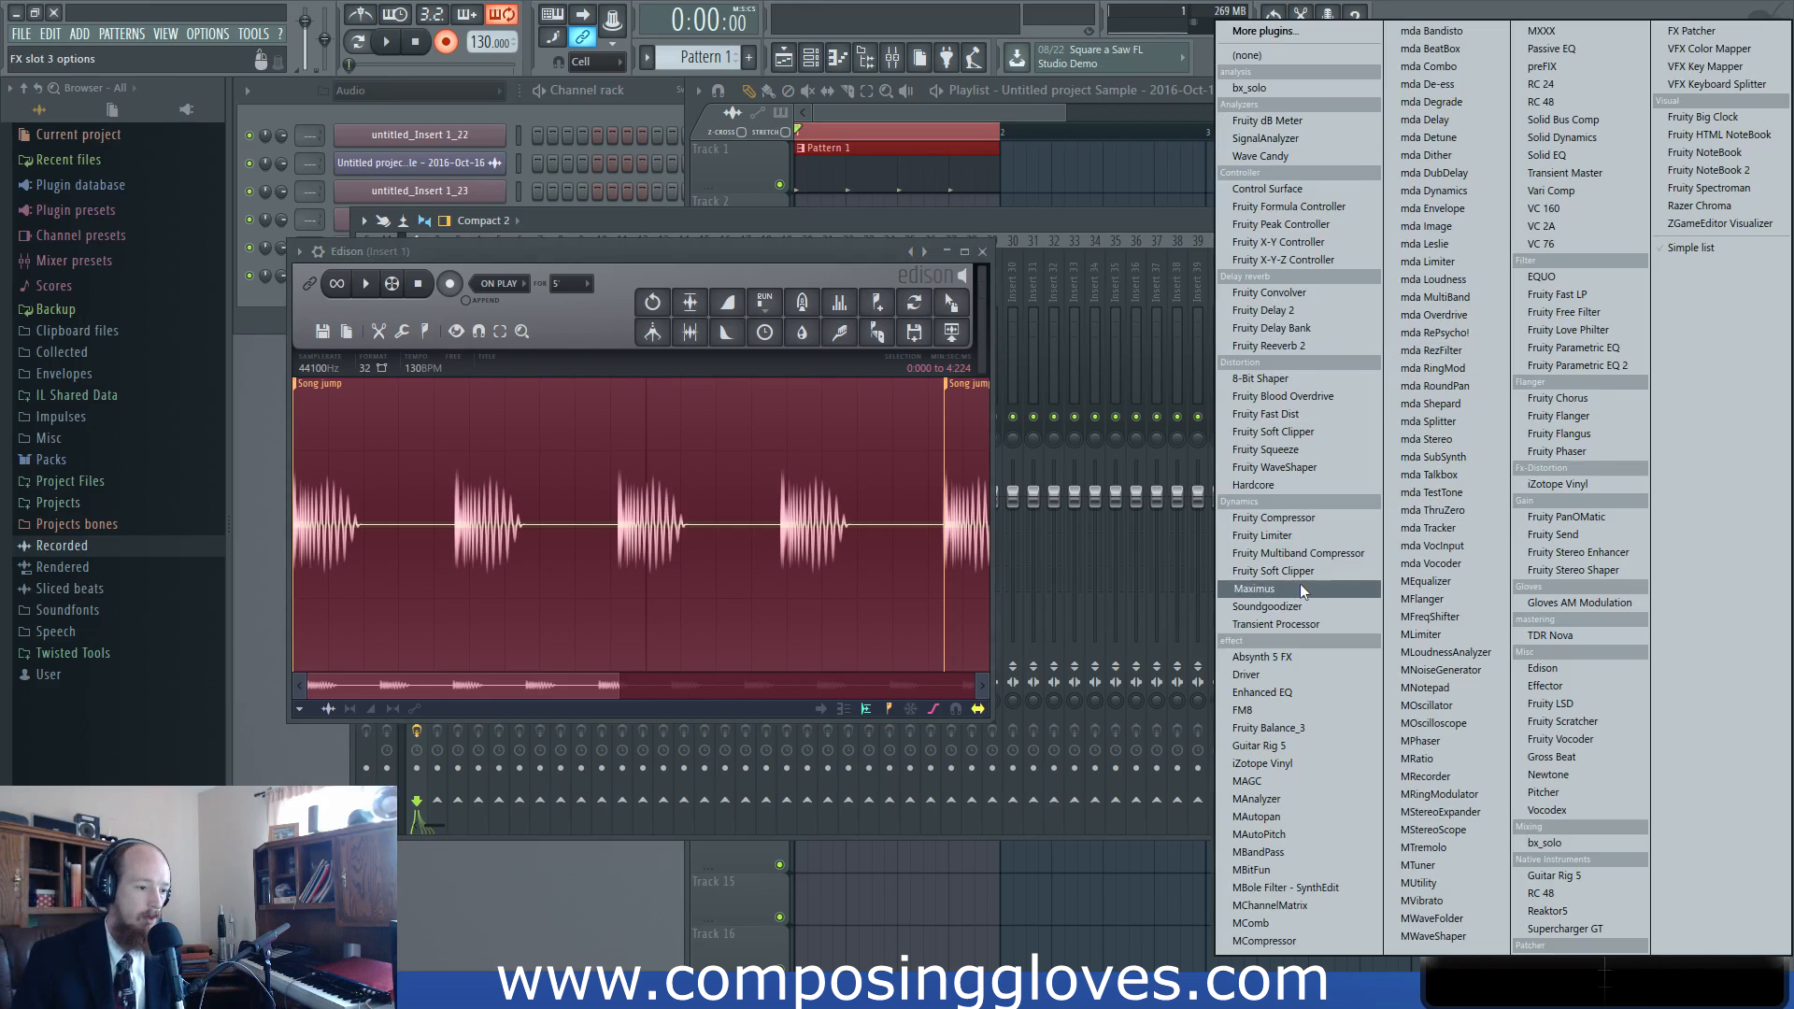
Set Insert 1's Slot 2 to (none), removing the second Edison
{"action": "left_click", "coordinate": [1252, 588]}
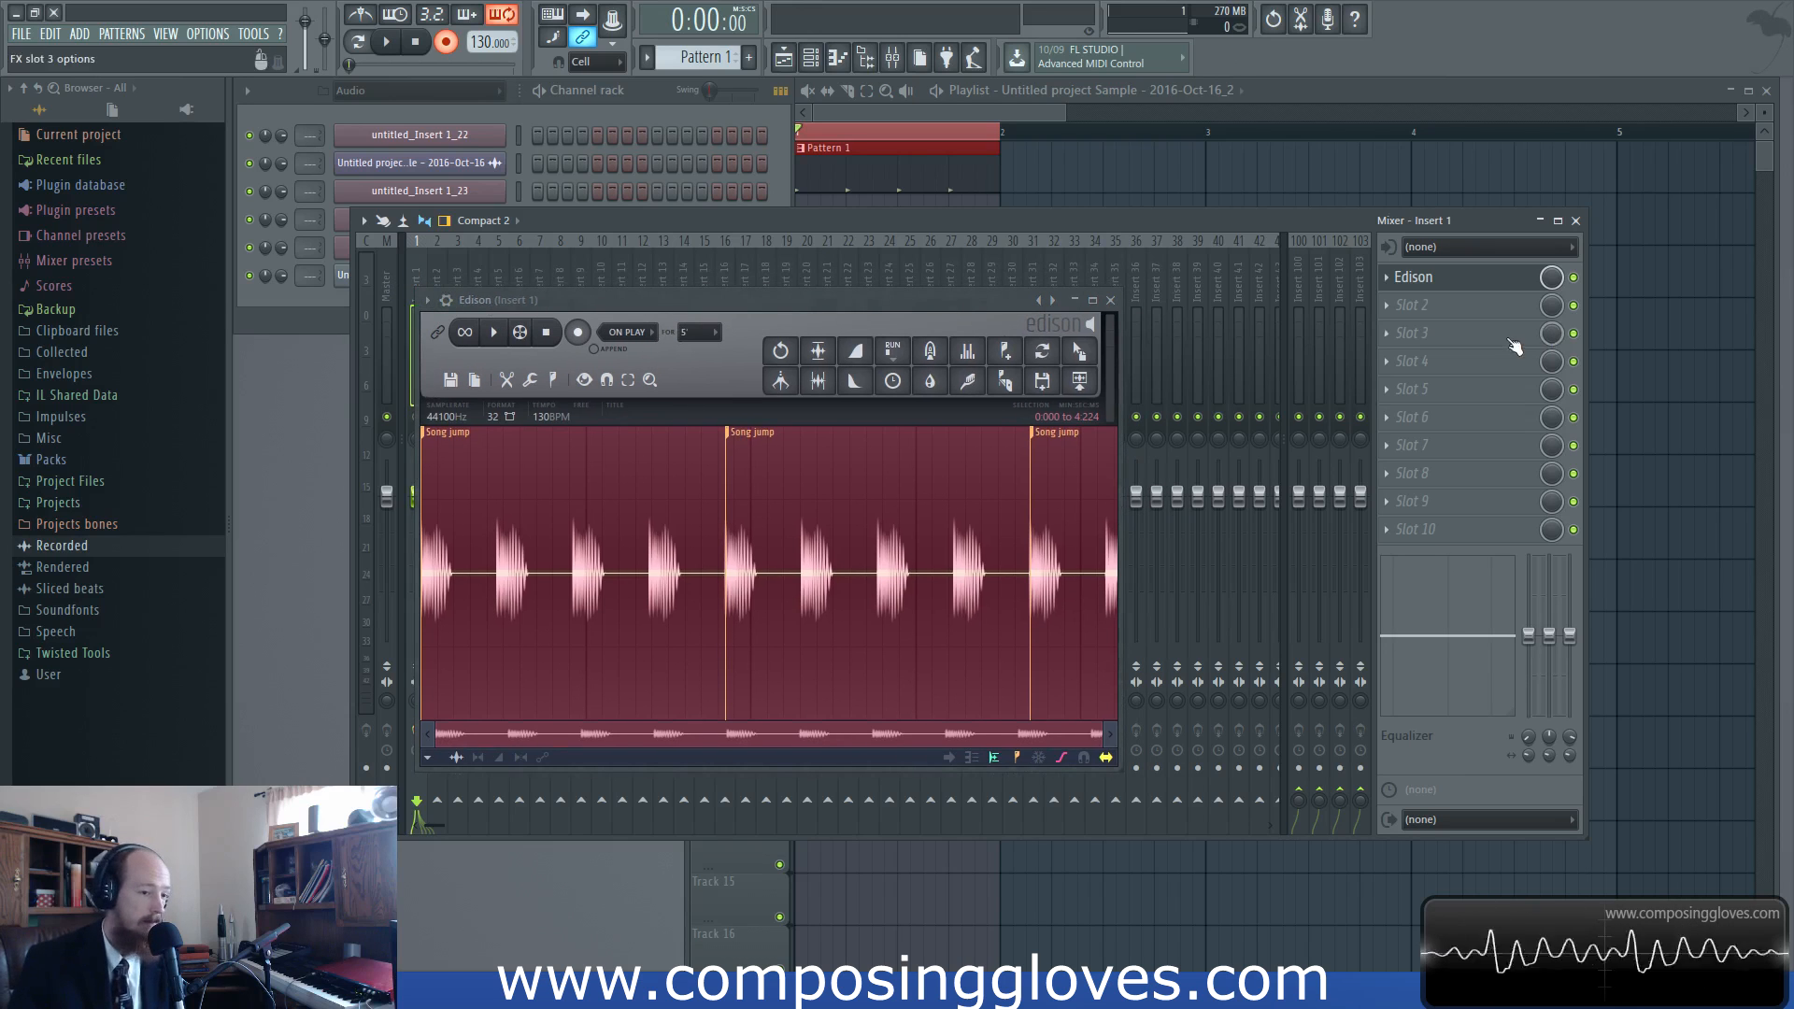
Show the mixer options list at its Disk recording choices
{"action": "left_click", "coordinate": [364, 221]}
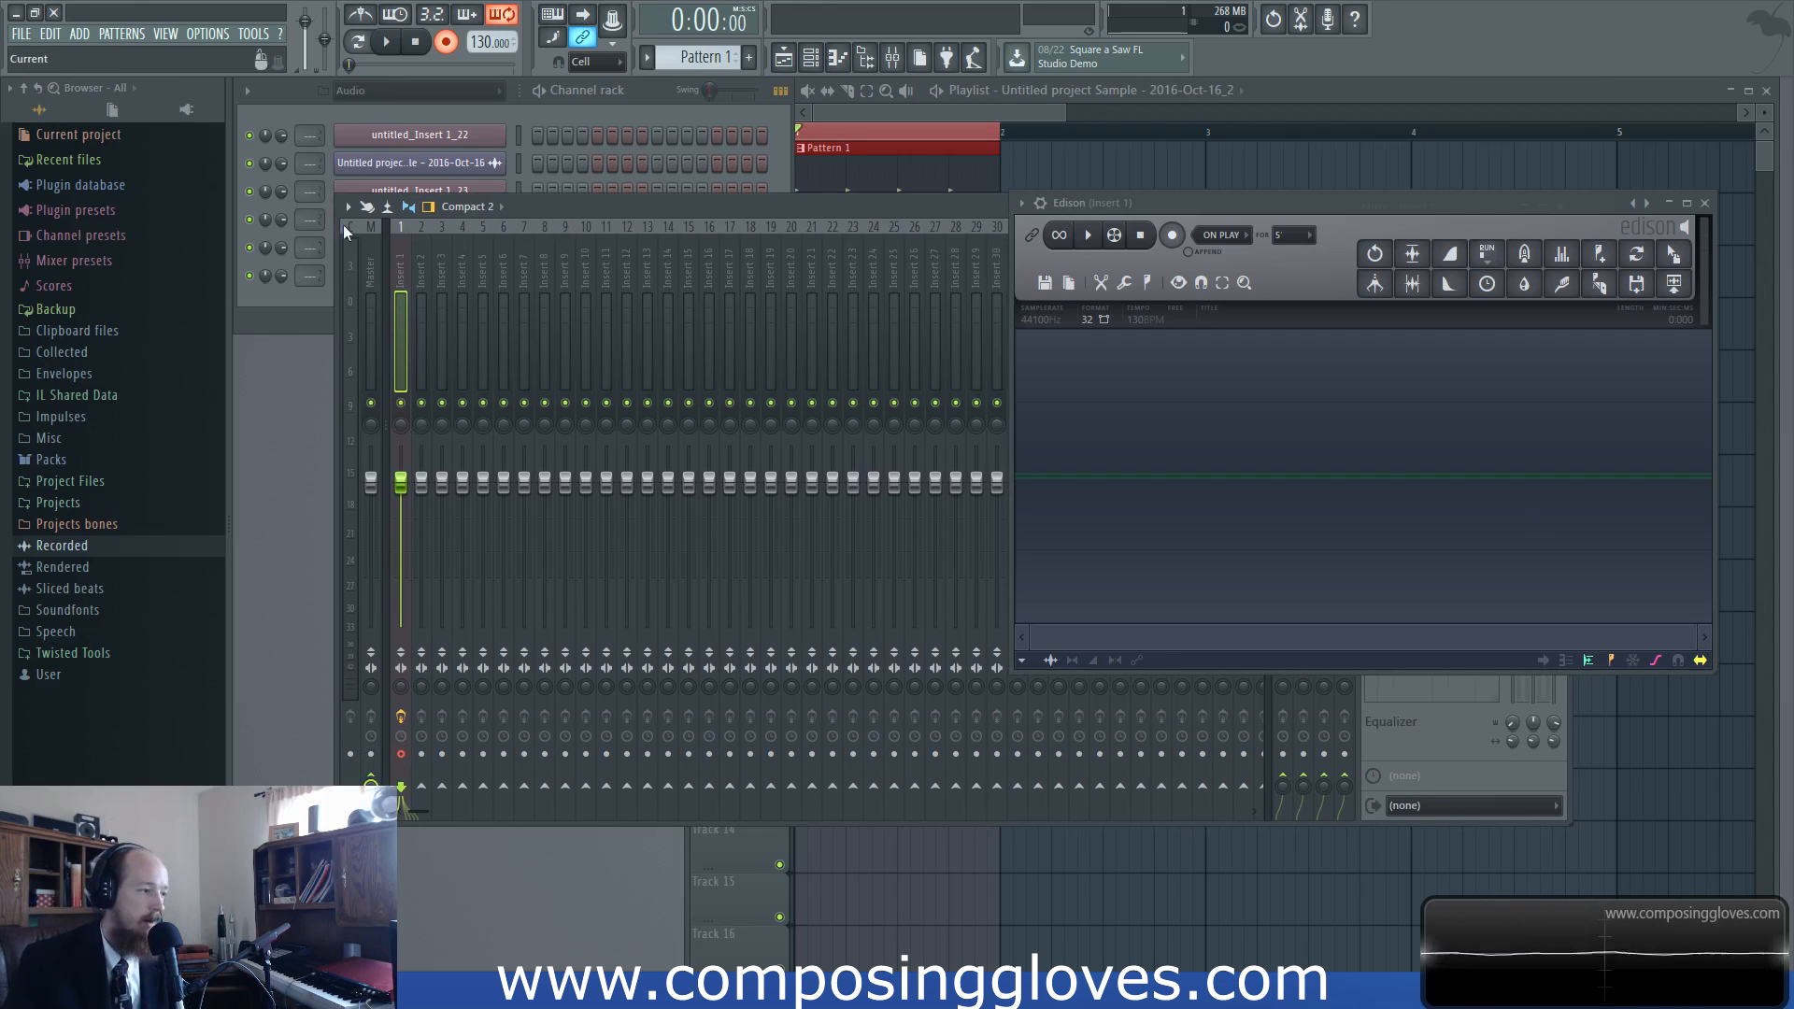
{"action": "left_click", "coordinate": [347, 208]}
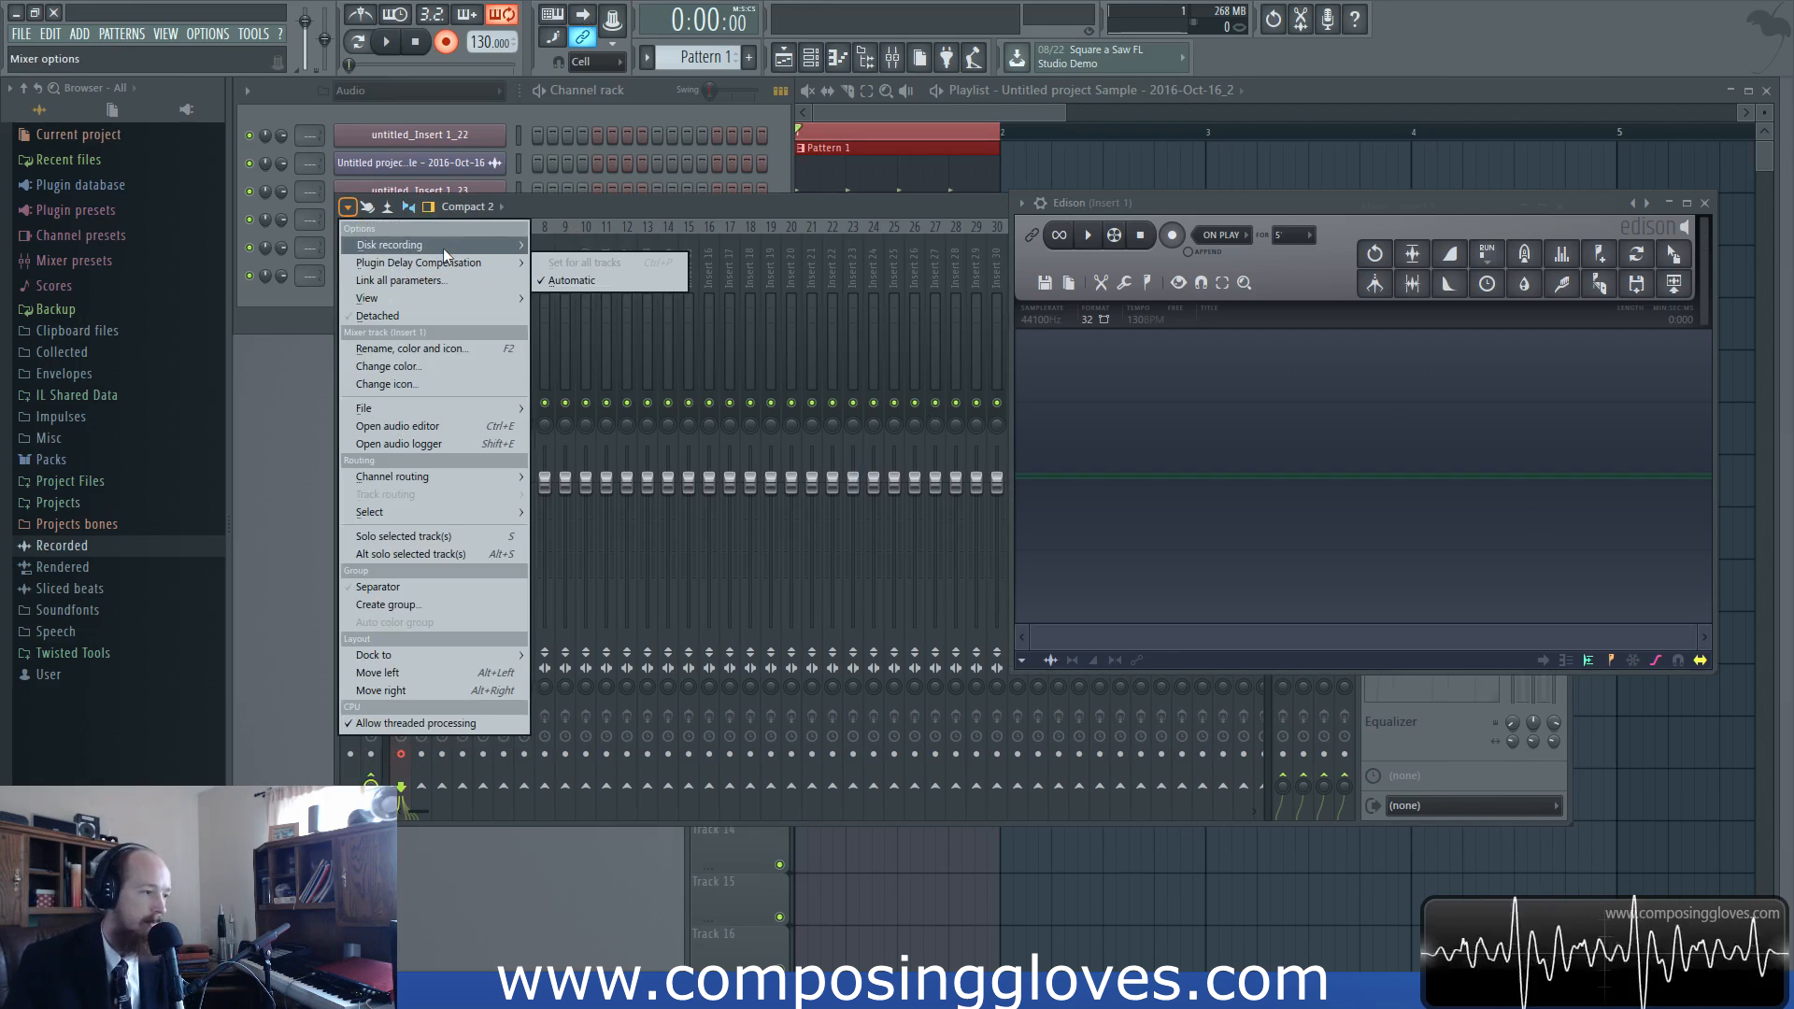